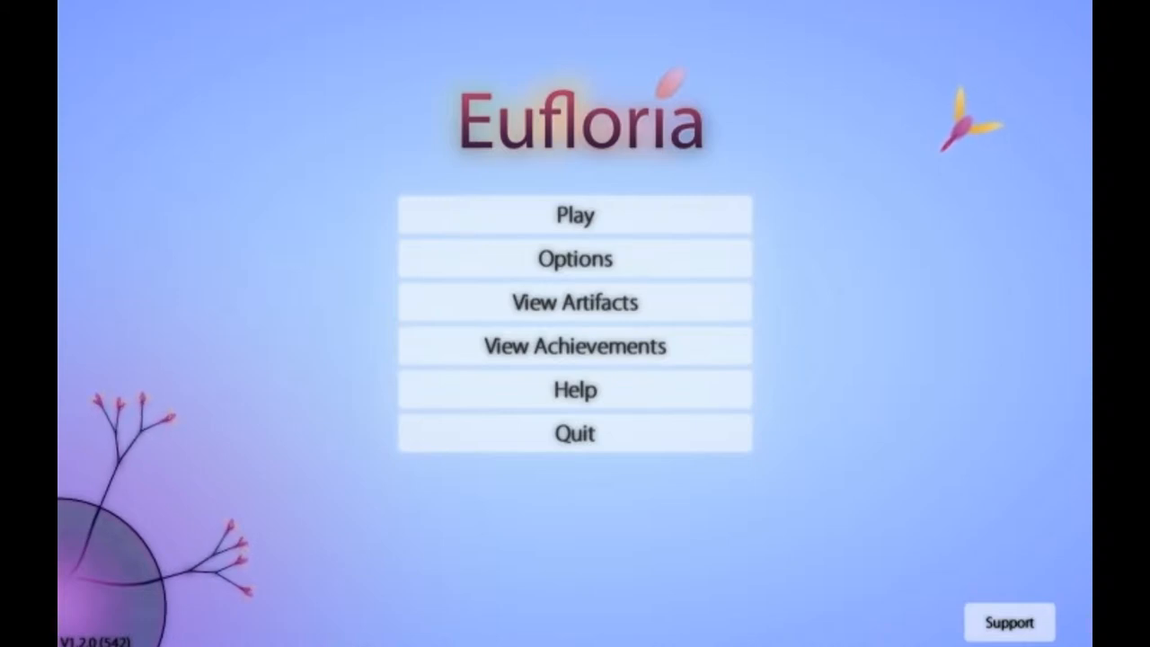
# Step: Launch Story Mode level 7, the asteroid-breakthrough mission, from the main menu
pyautogui.click(575, 215)
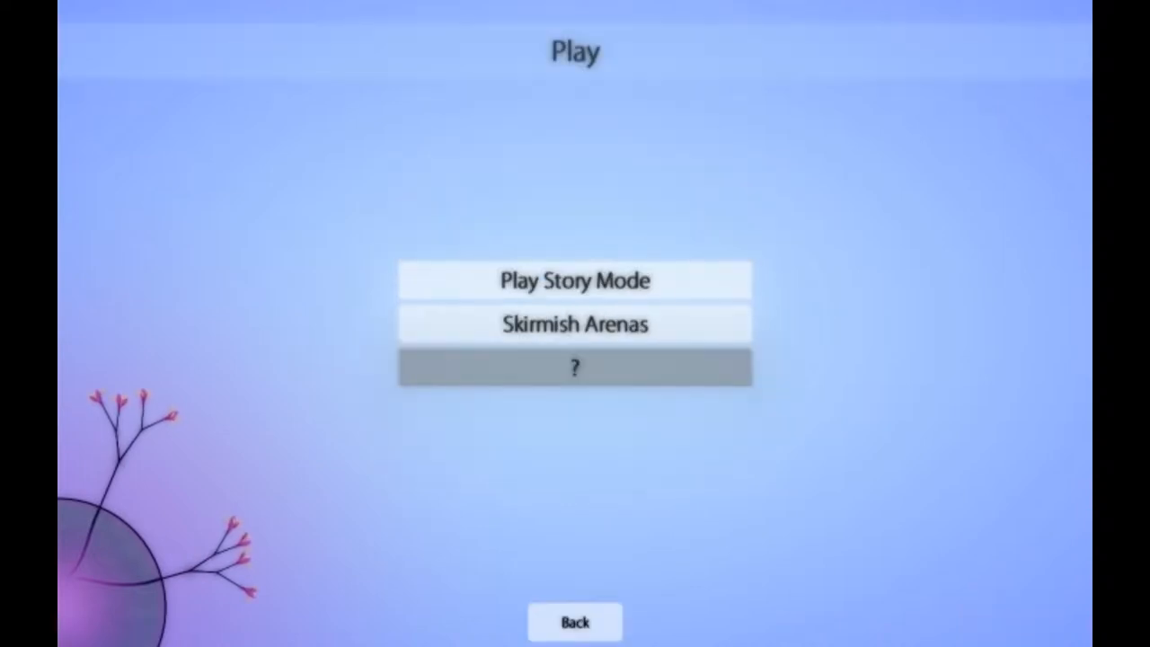
pyautogui.click(575, 281)
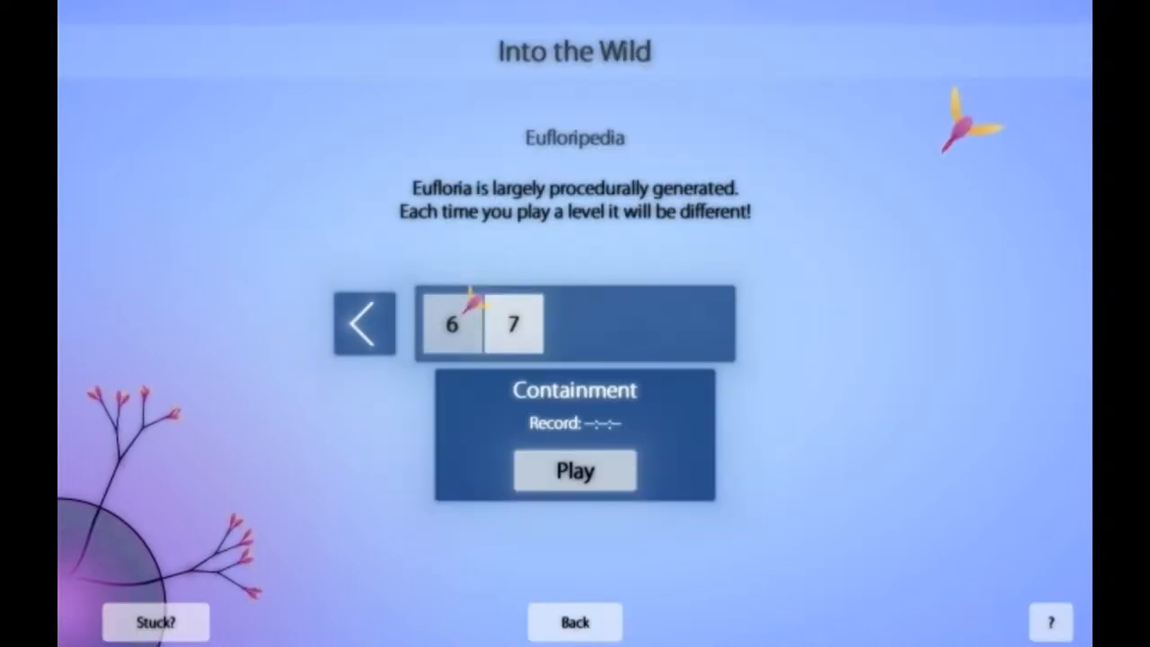
pyautogui.click(514, 324)
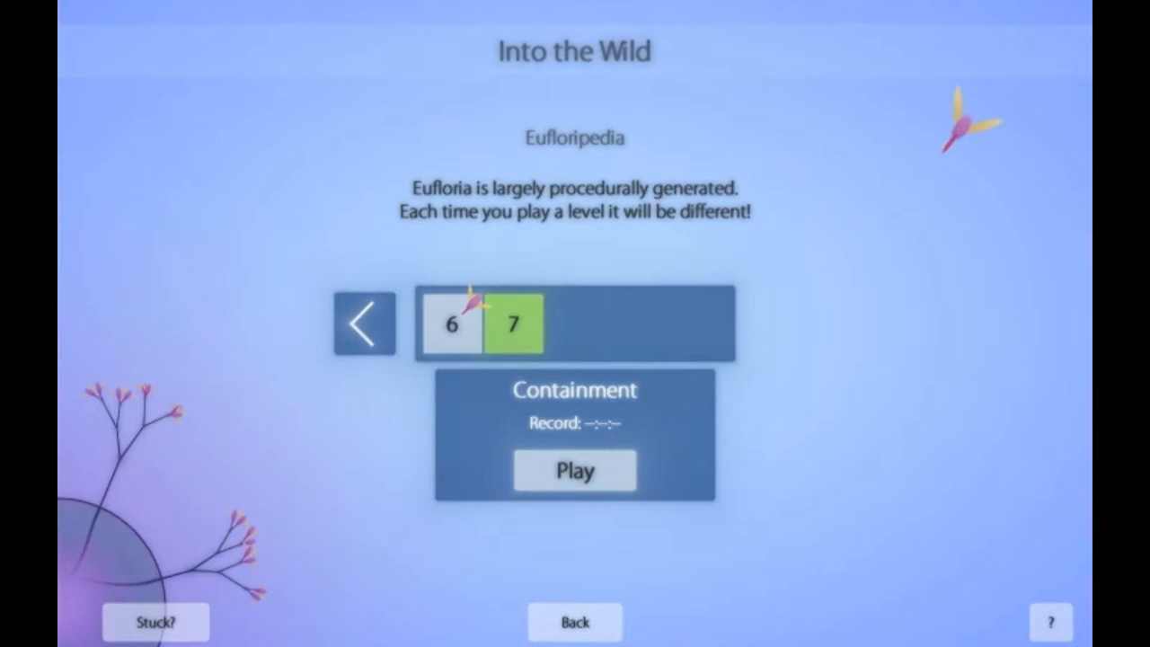
pyautogui.click(575, 471)
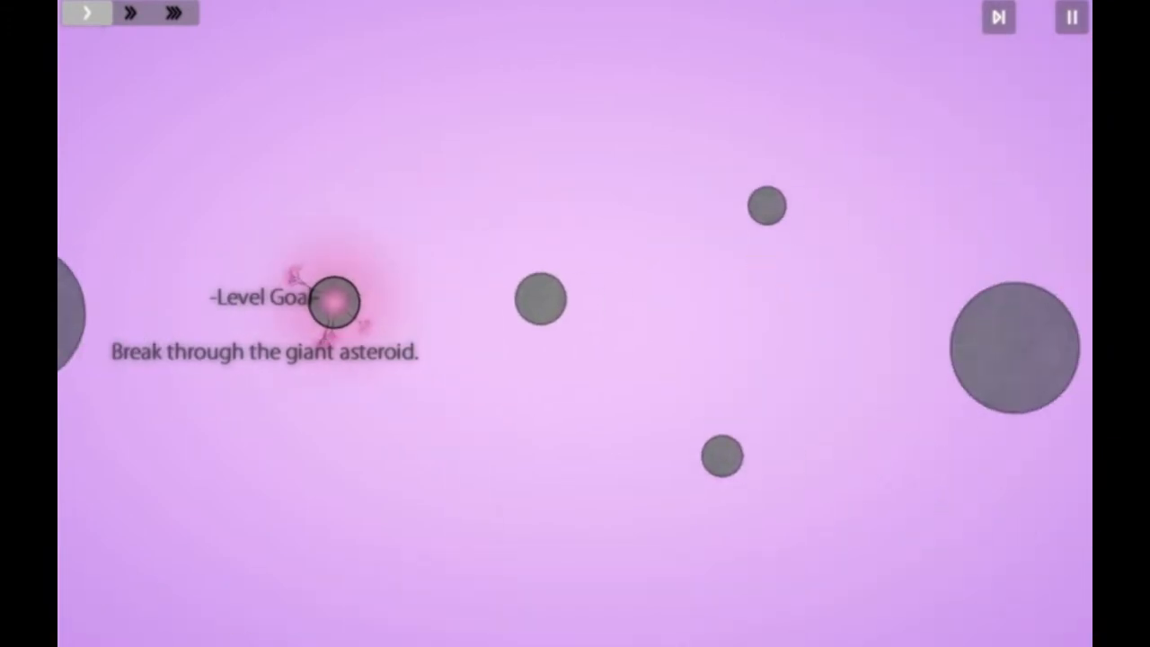
# Step: Send the starting asteroid's seedlings to colonise neighbouring Itomeda
pyautogui.click(997, 18)
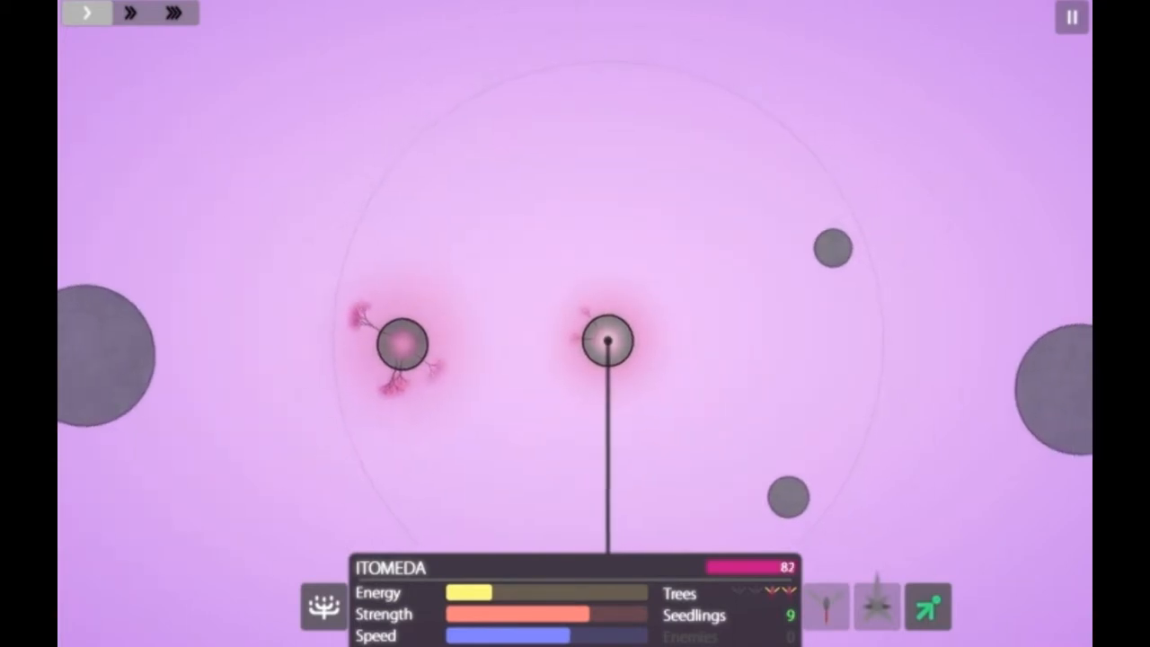
# Step: Set maximum game speed and dispatch Itomeda's seedlings to the upper-right asteroid
pyautogui.click(173, 12)
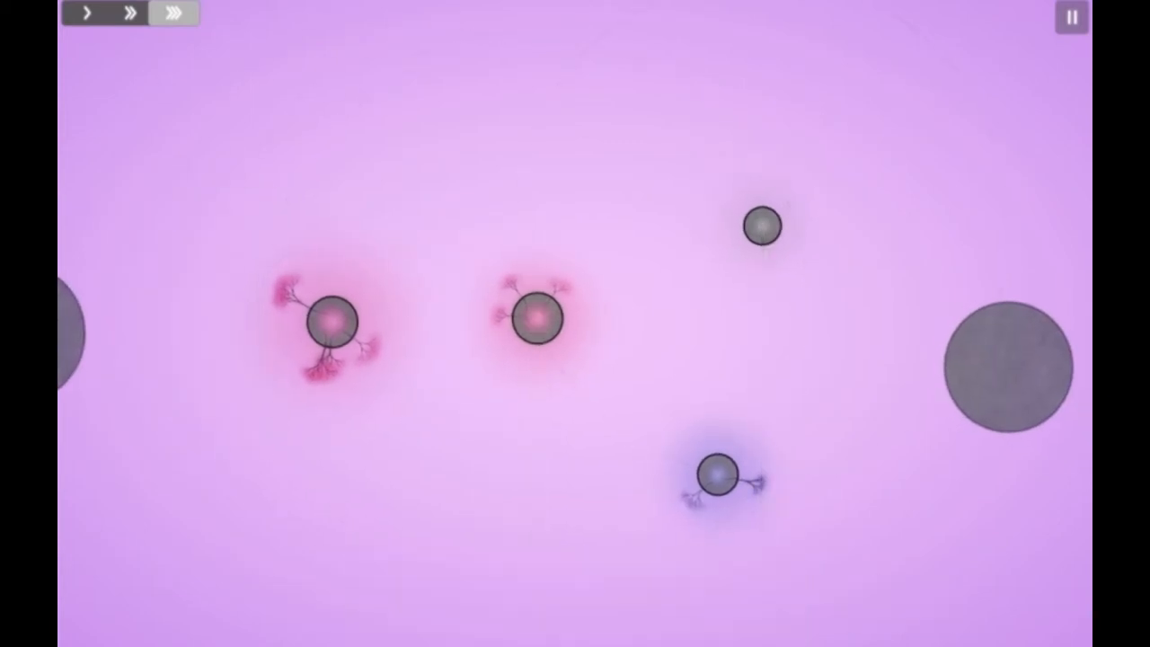
pyautogui.click(535, 317)
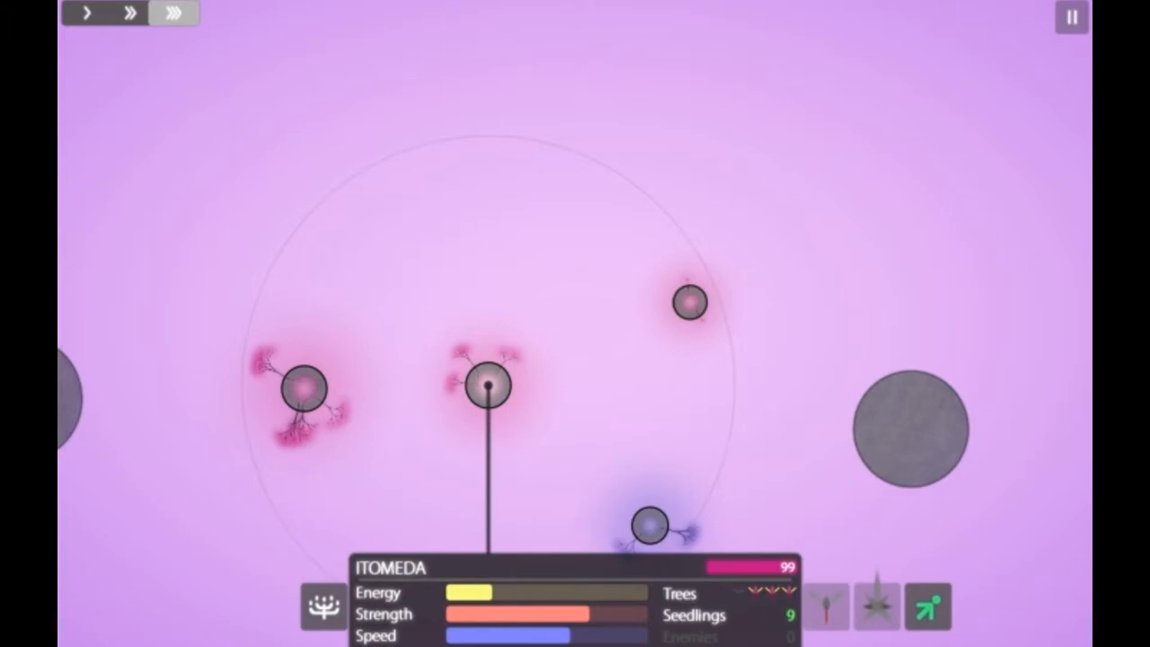
# Step: Direct seedlings from the left and upper asteroids against the enemy asteroid at the bottom
pyautogui.click(304, 388)
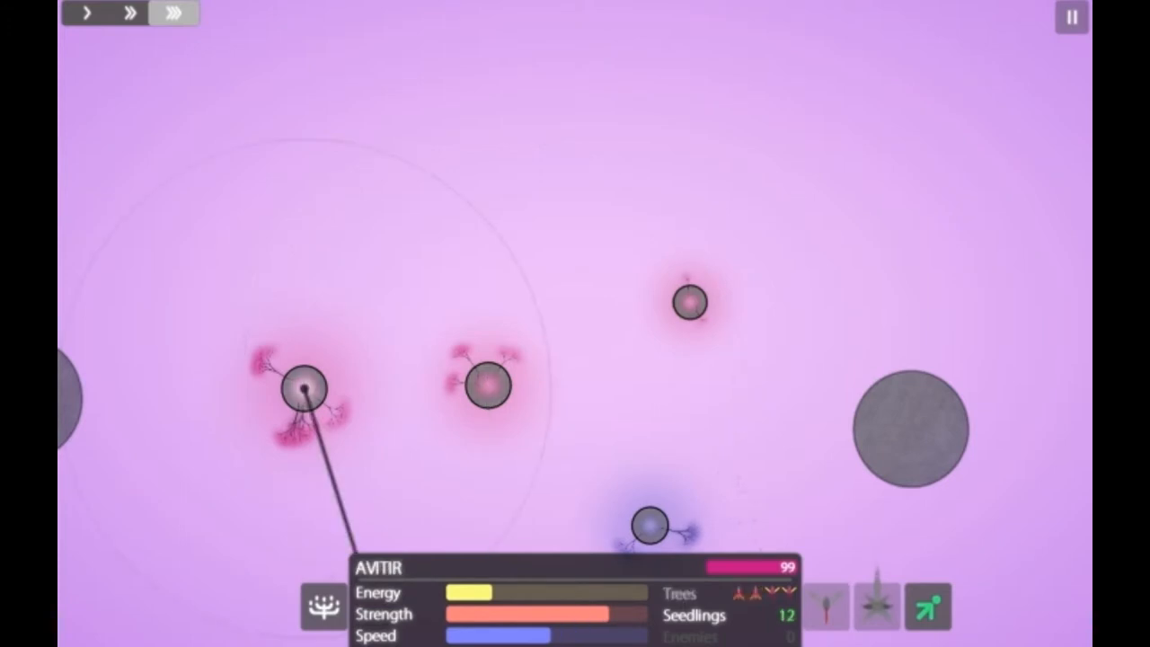
pyautogui.click(690, 302)
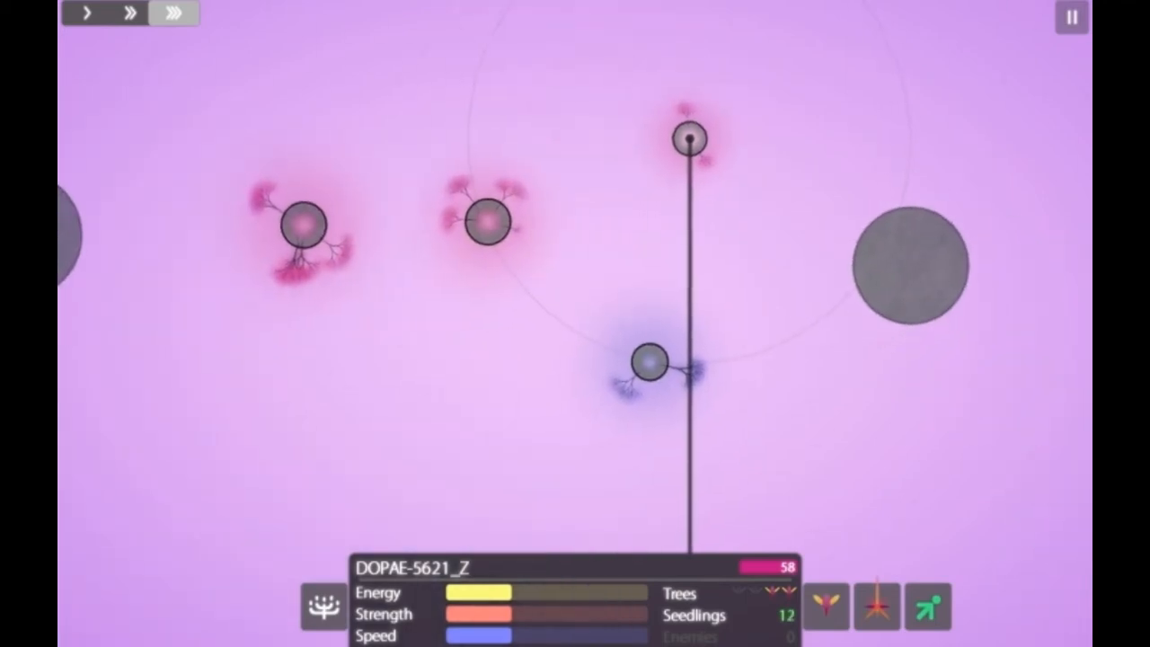
pyautogui.click(690, 136)
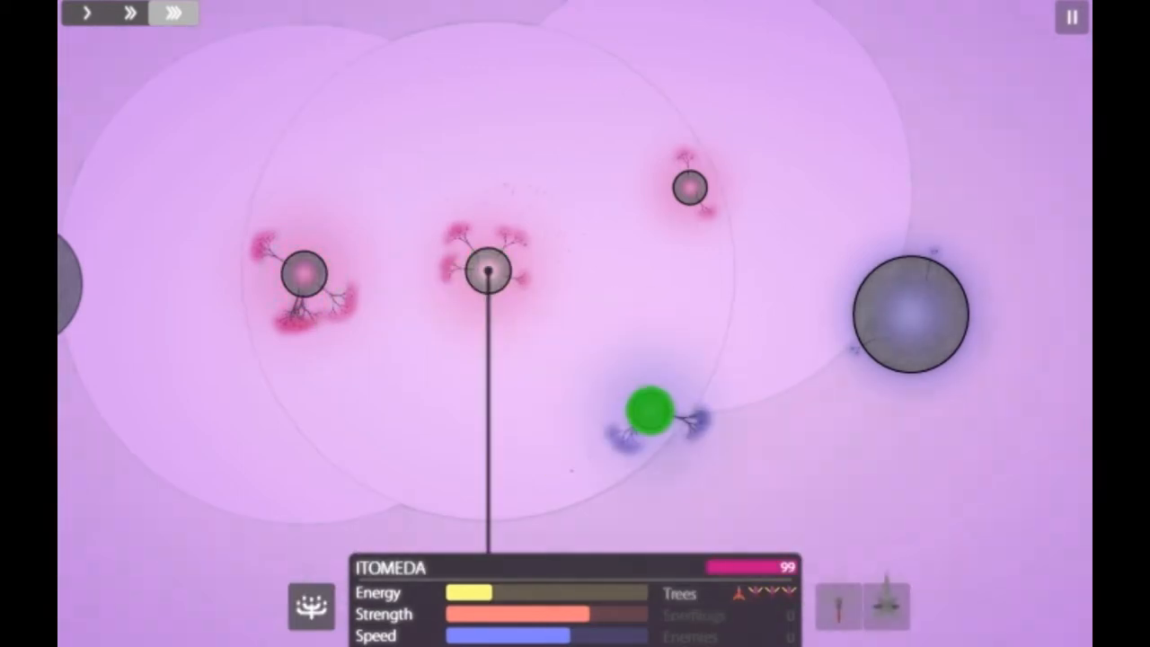
# Step: Reselect the middle asteroid and aim its seedlings toward the giant asteroid
pyautogui.click(691, 187)
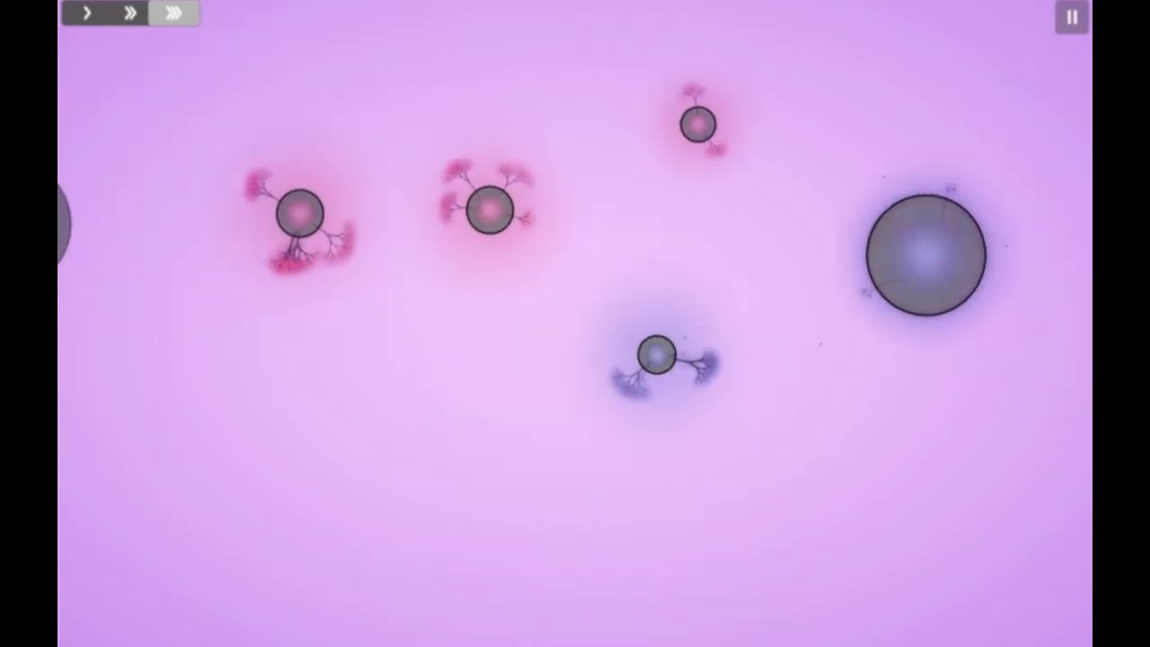
pyautogui.click(655, 355)
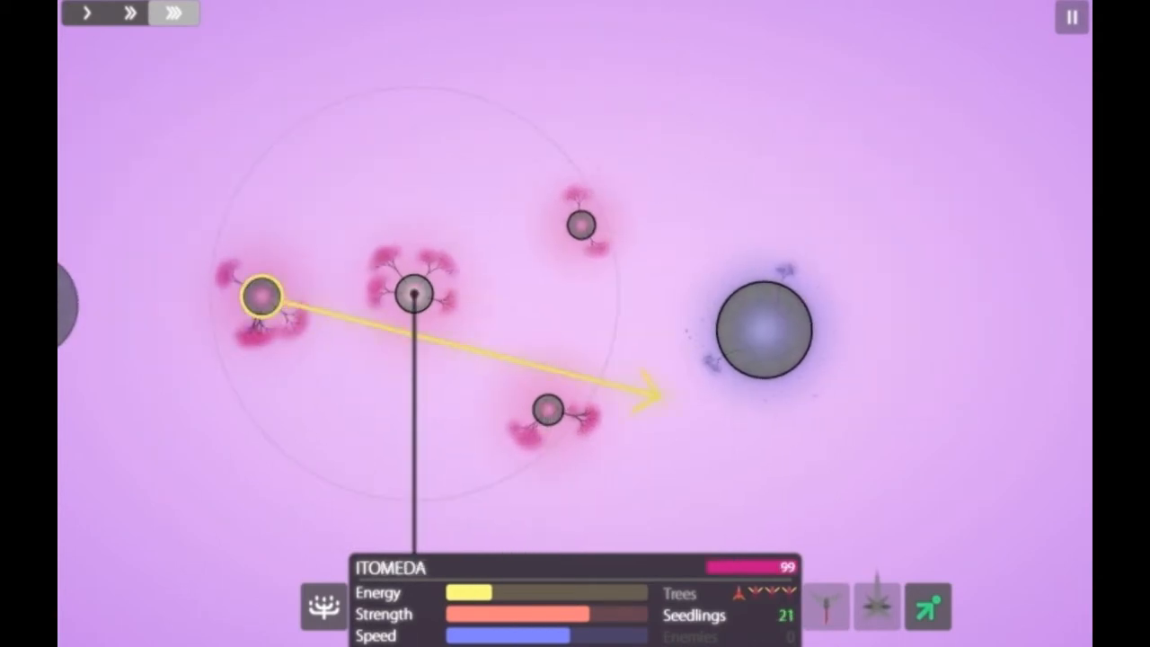
# Step: Send the massed seedlings into the giant asteroid EVITET to conquer it
pyautogui.click(413, 295)
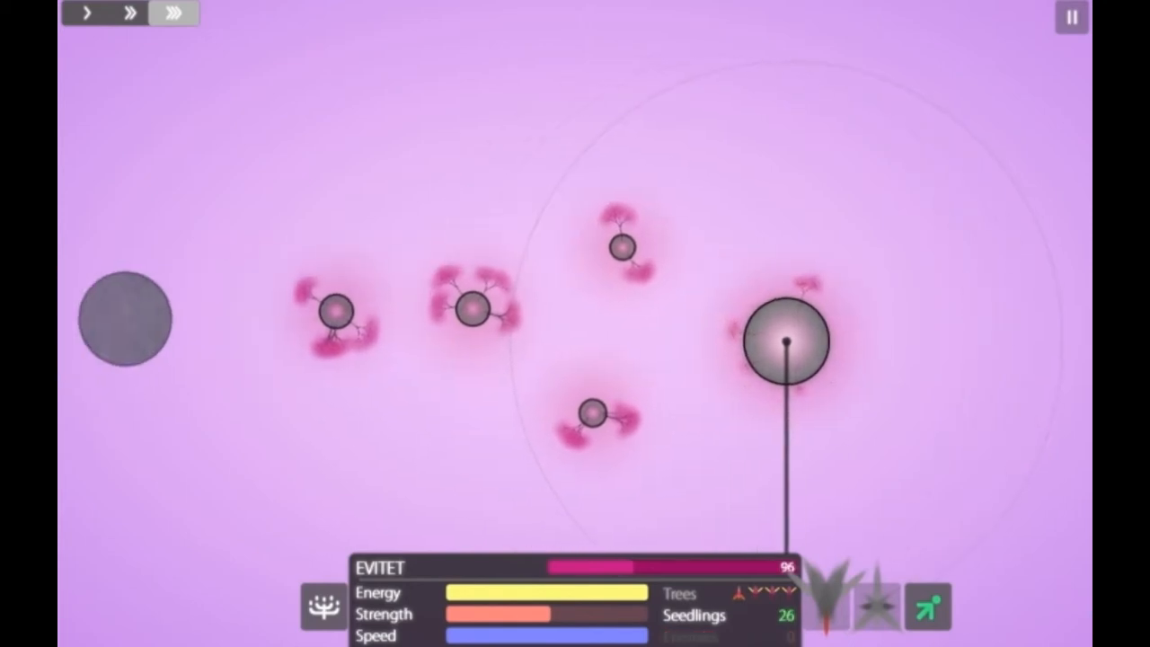
# Step: Route seedlings and beacon targets between the left asteroid and the upper DOPAE asteroid
pyautogui.click(340, 309)
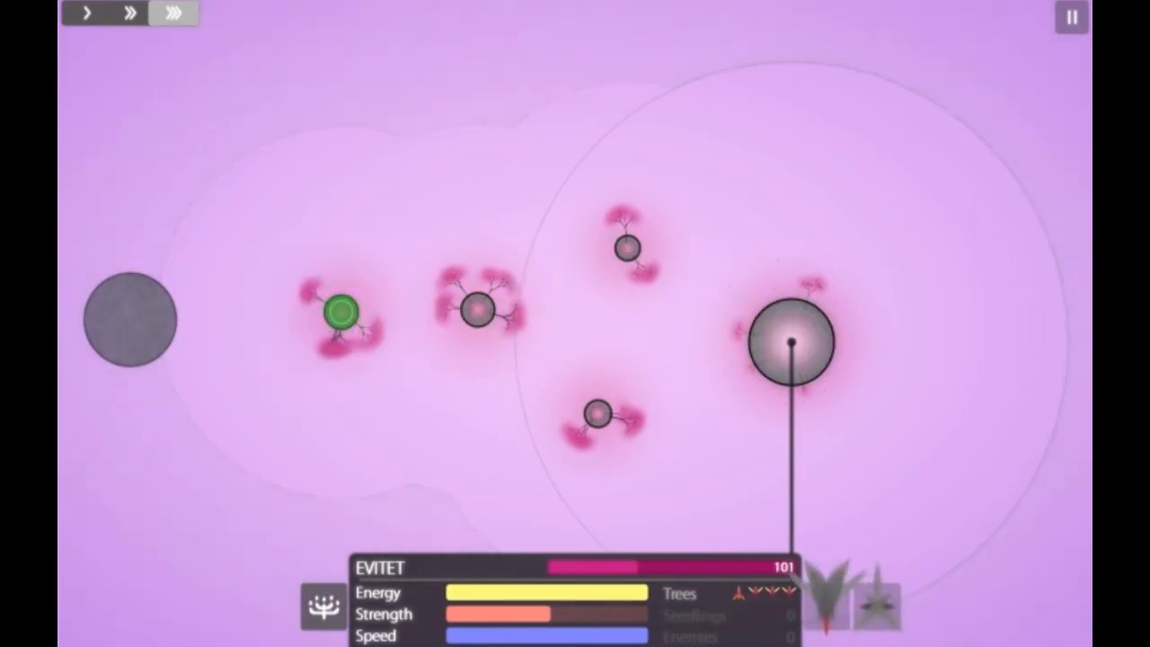
pyautogui.click(342, 309)
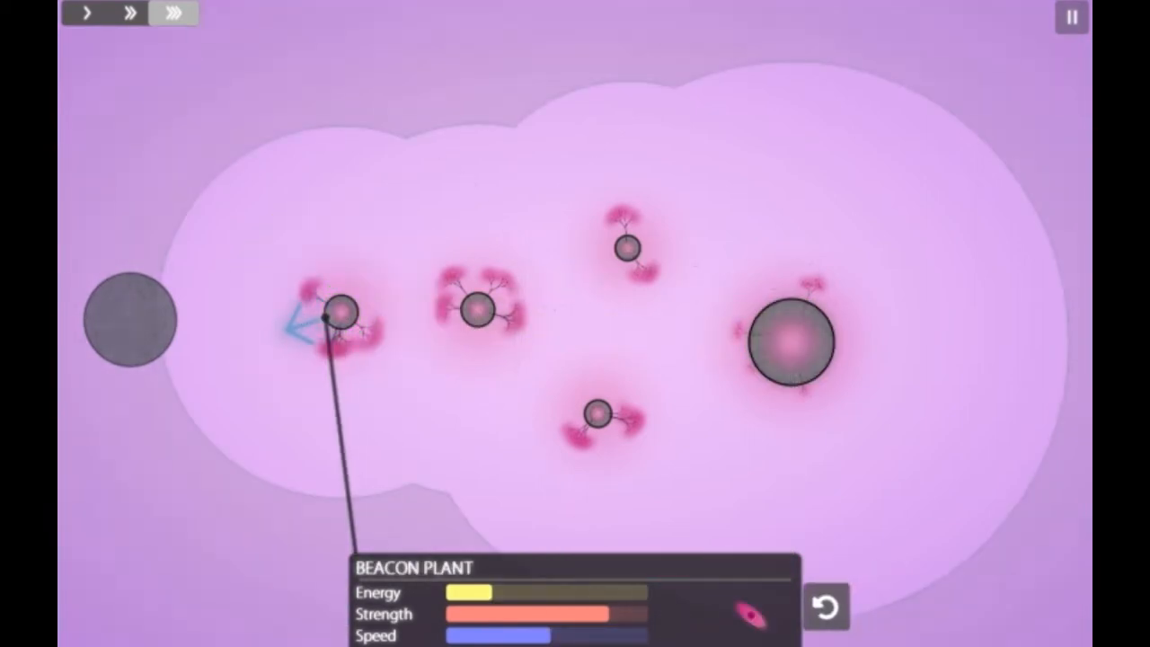
pyautogui.click(339, 312)
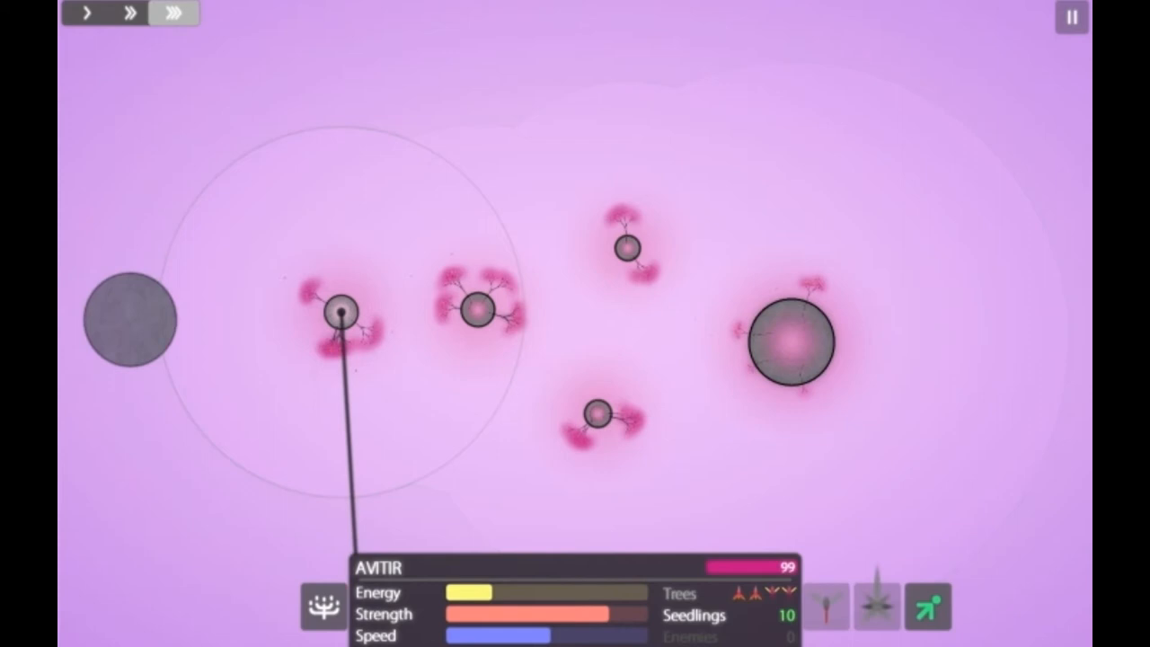
pyautogui.click(789, 342)
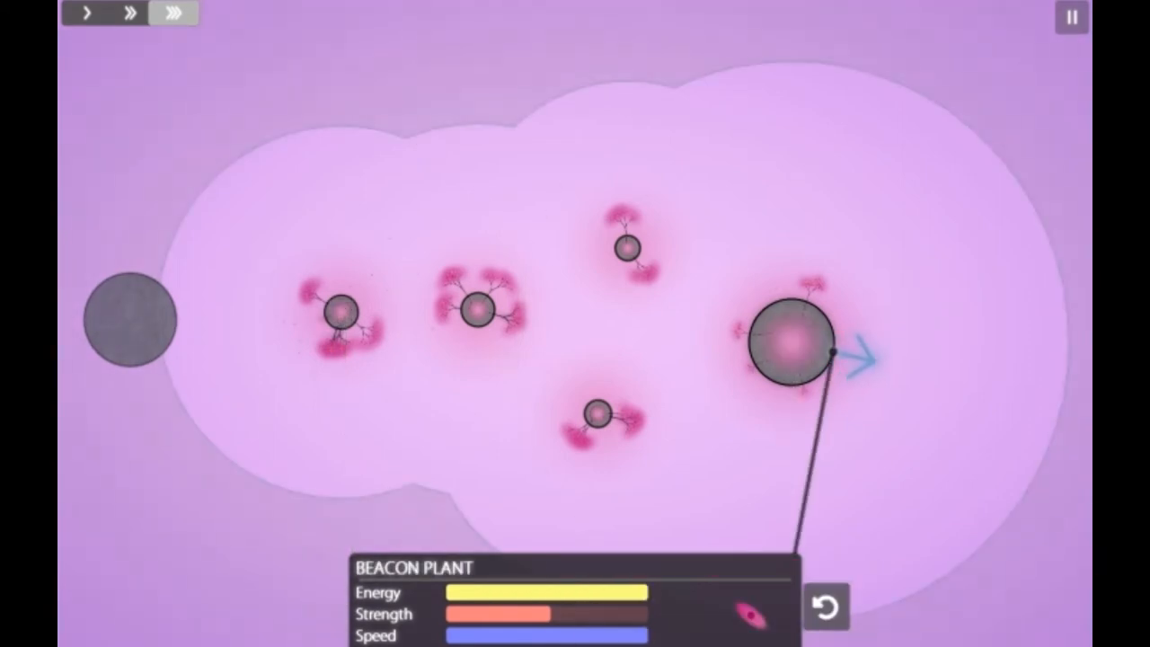
pyautogui.click(789, 341)
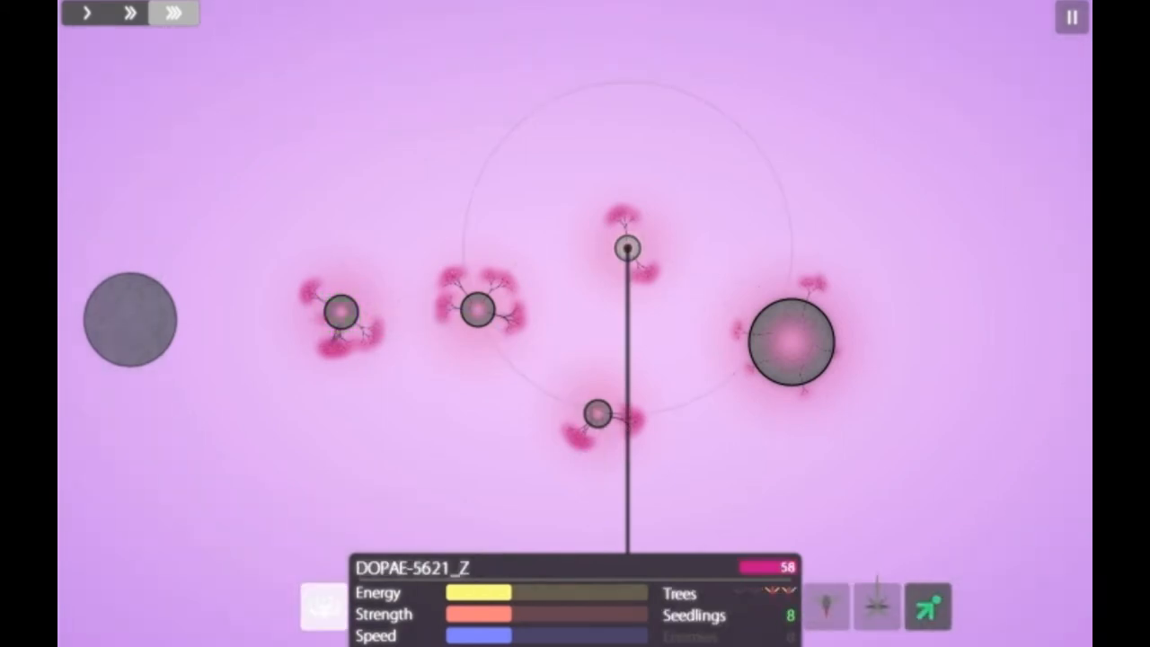
# Step: Aim the middle asteroid's beacon at the left asteroid and confirm sending six seedlings
pyautogui.click(340, 313)
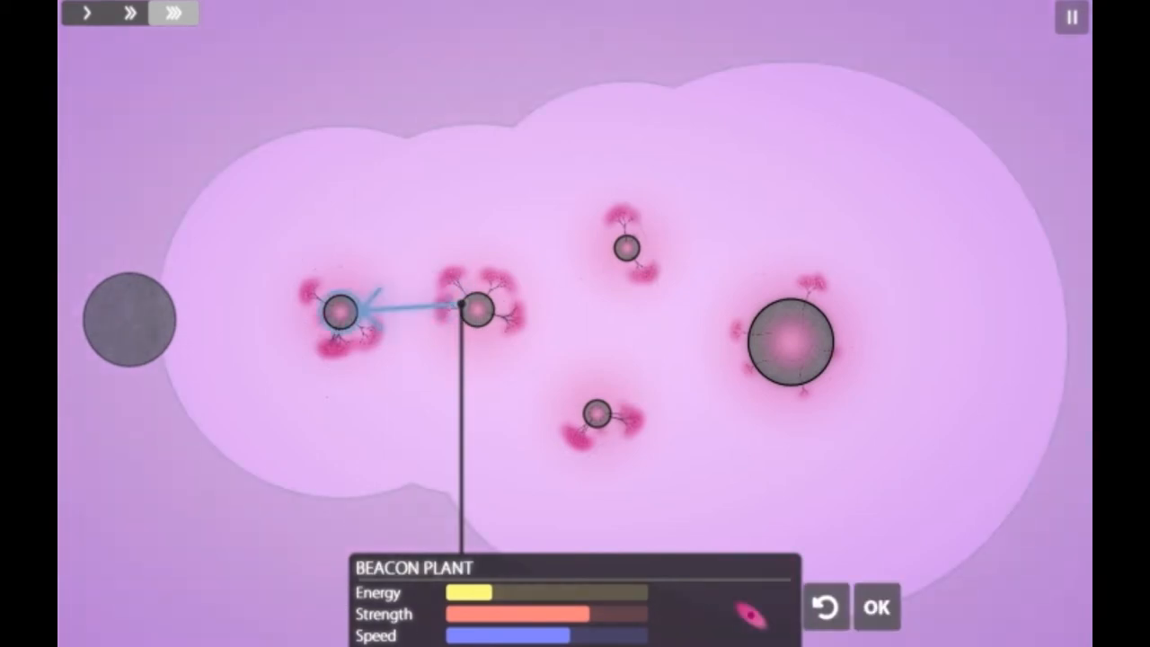
pyautogui.click(877, 608)
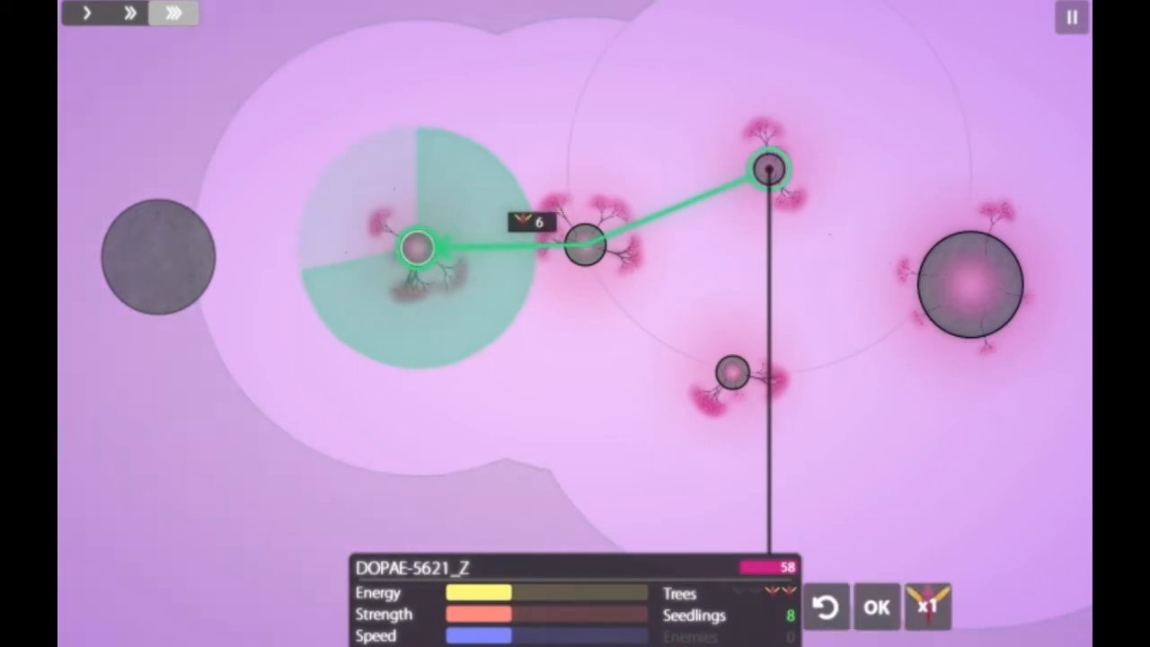
pyautogui.click(876, 608)
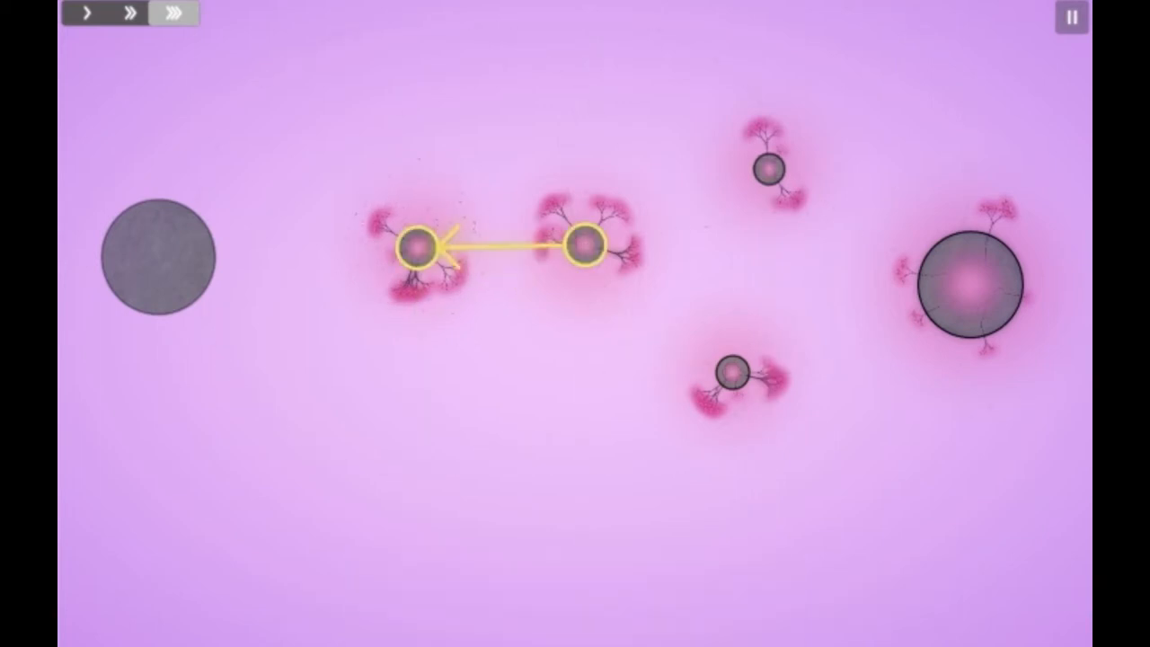
# Step: Dispatch seedlings from ITOMEDA and DOPAE-5621_Z onto the small left asteroid
pyautogui.click(417, 245)
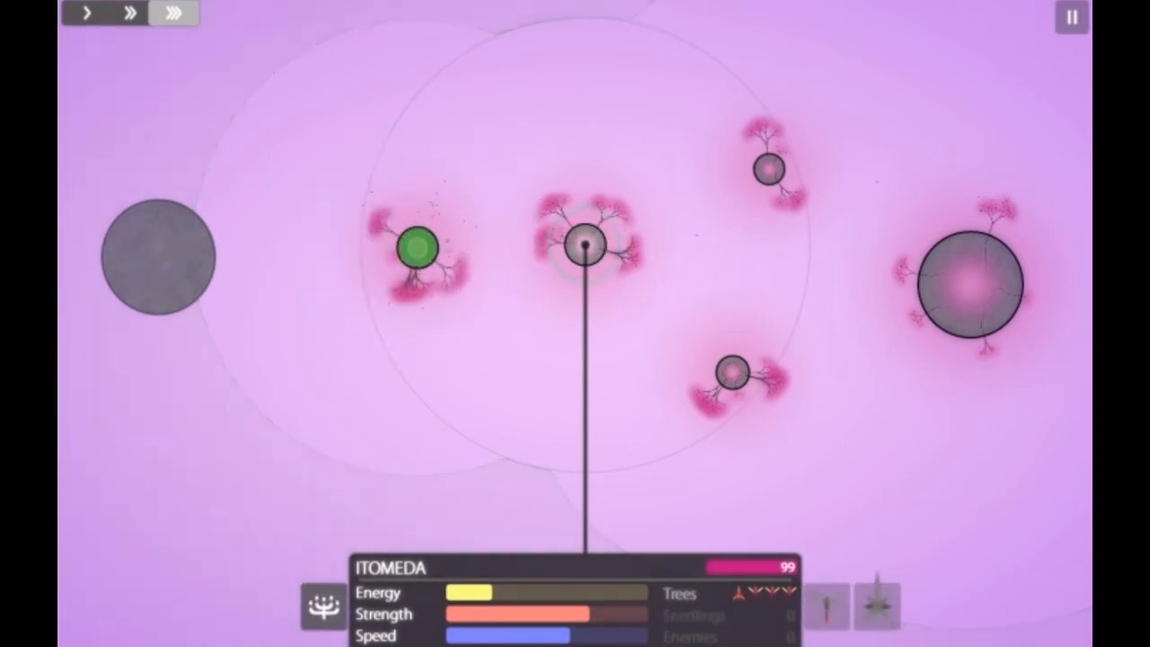
pyautogui.click(733, 372)
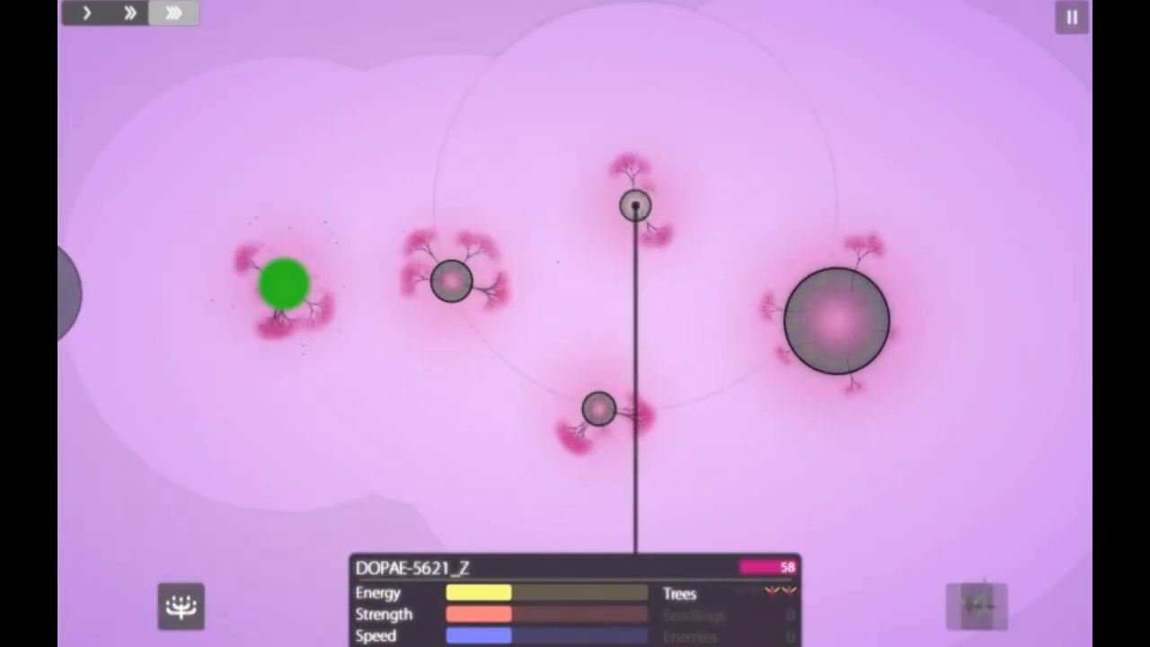
pyautogui.click(836, 320)
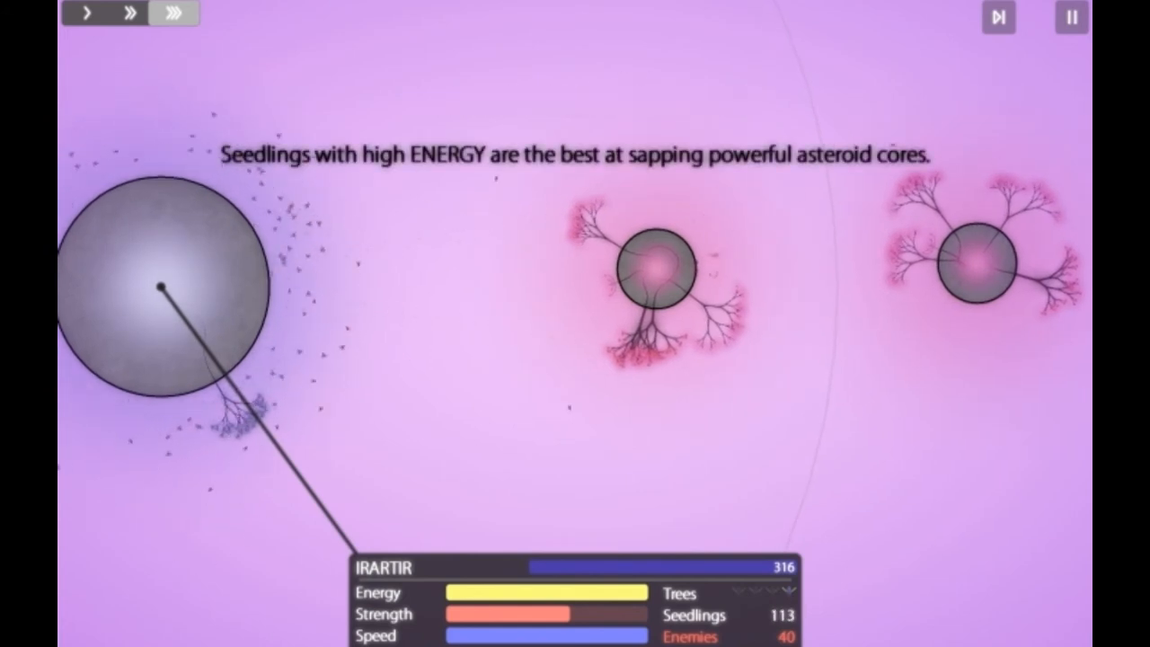
# Step: Dismiss the energy tip and send seedlings from the nearby asteroids against enemy-held IRARTIR
pyautogui.click(997, 18)
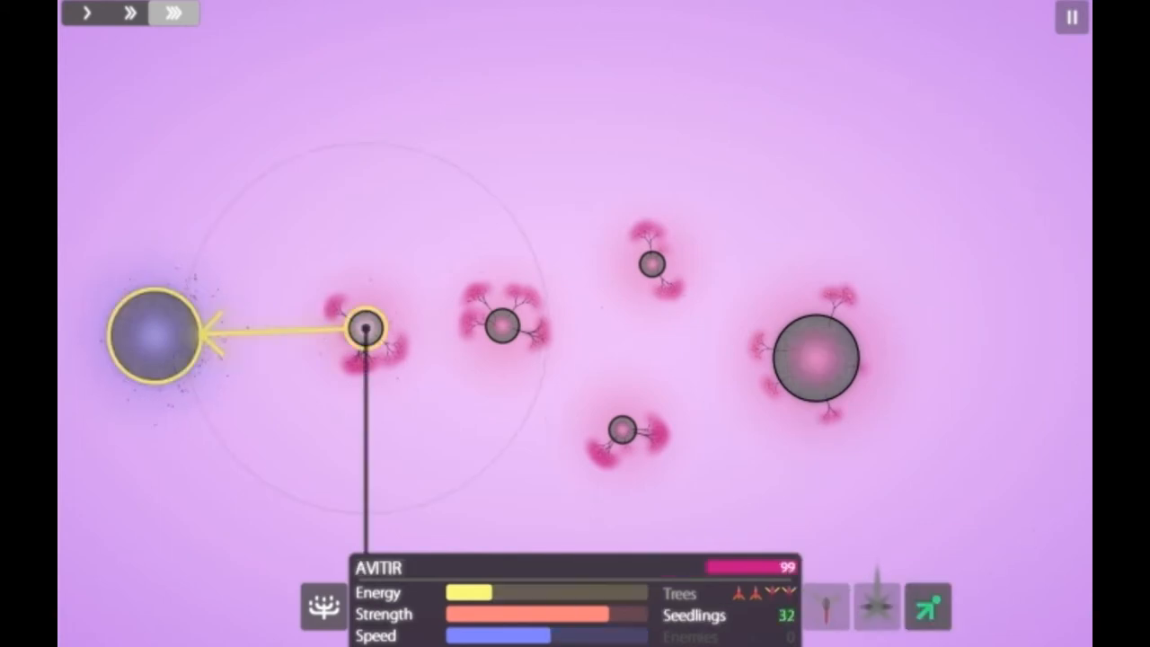
pyautogui.click(500, 325)
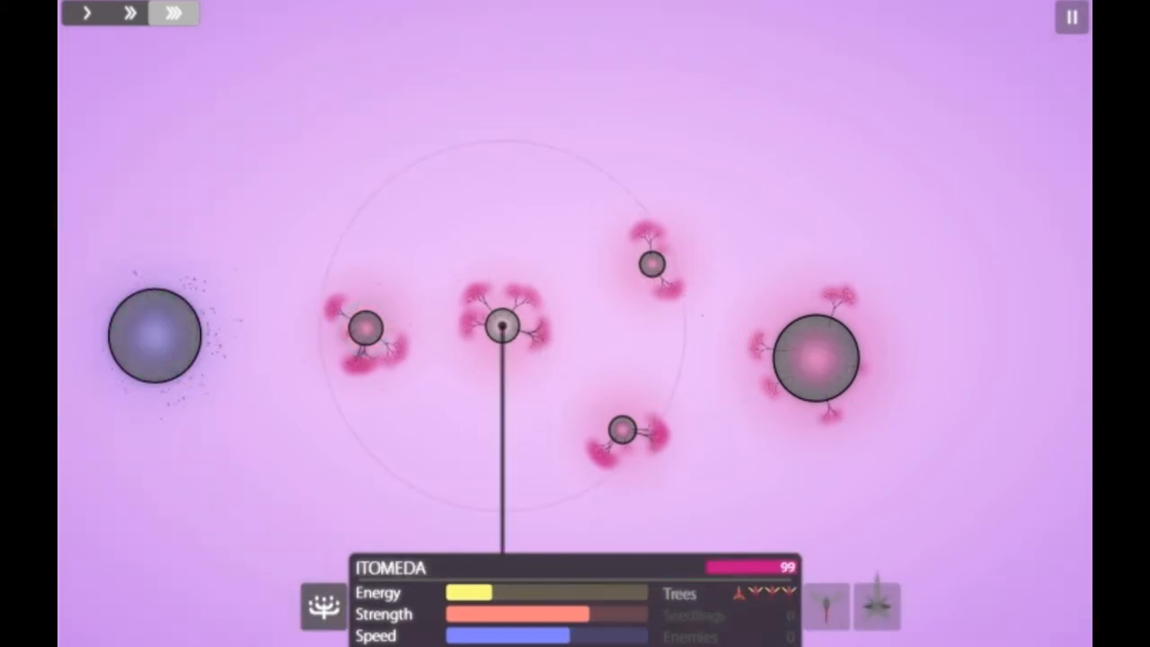
pyautogui.click(812, 359)
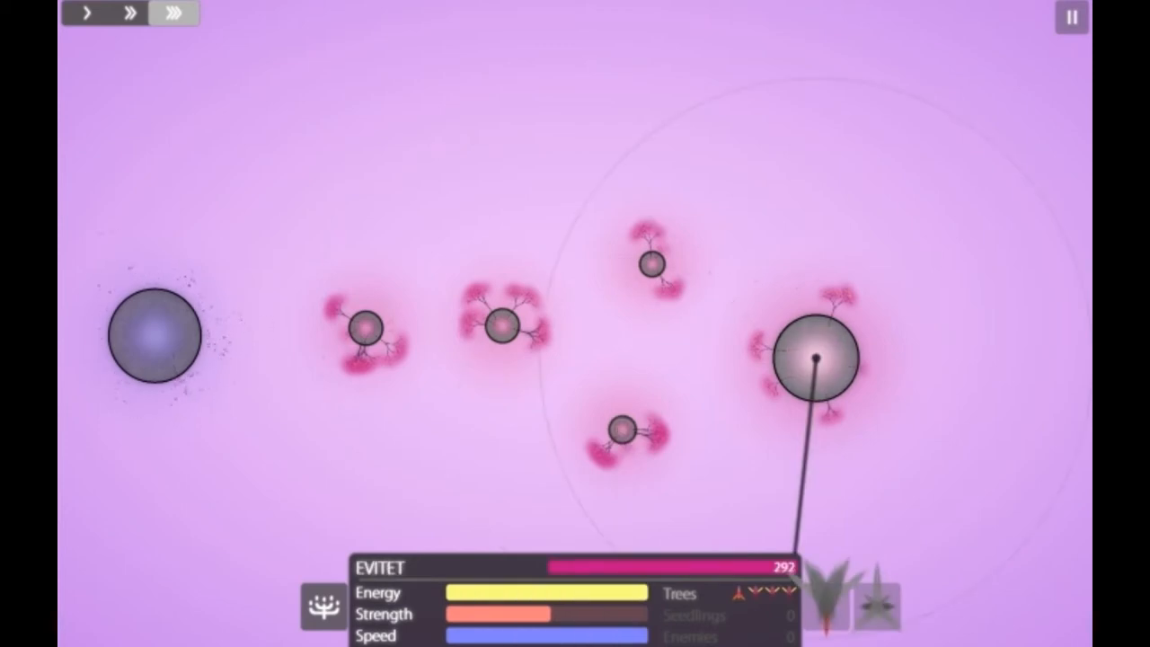
pyautogui.click(363, 327)
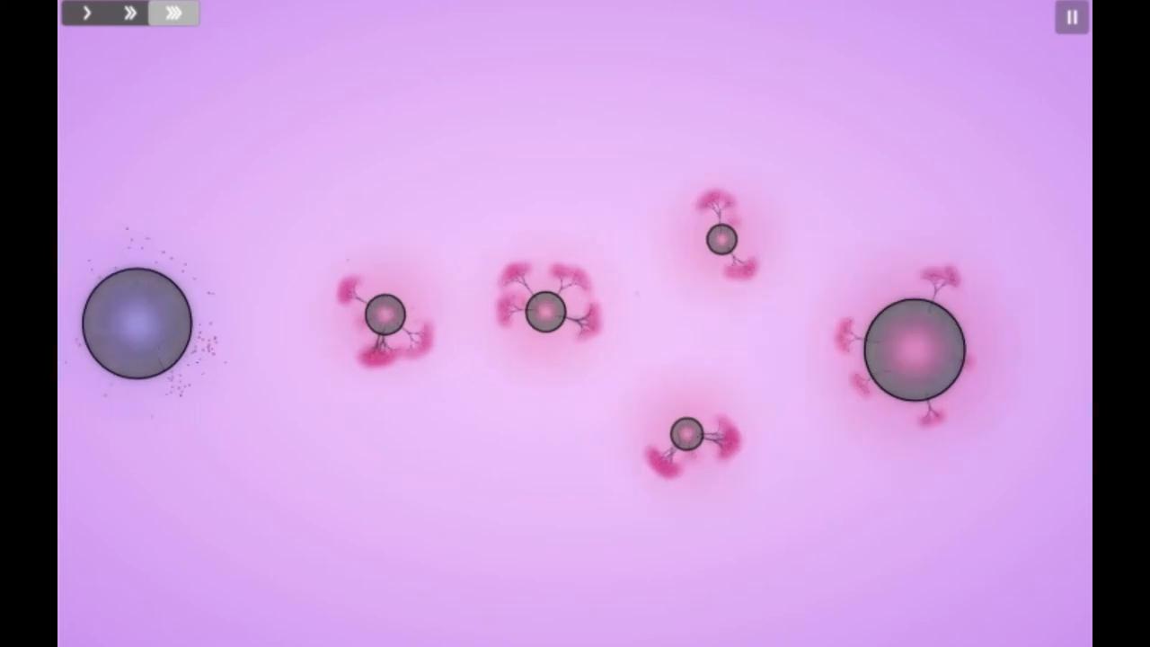
pyautogui.click(137, 325)
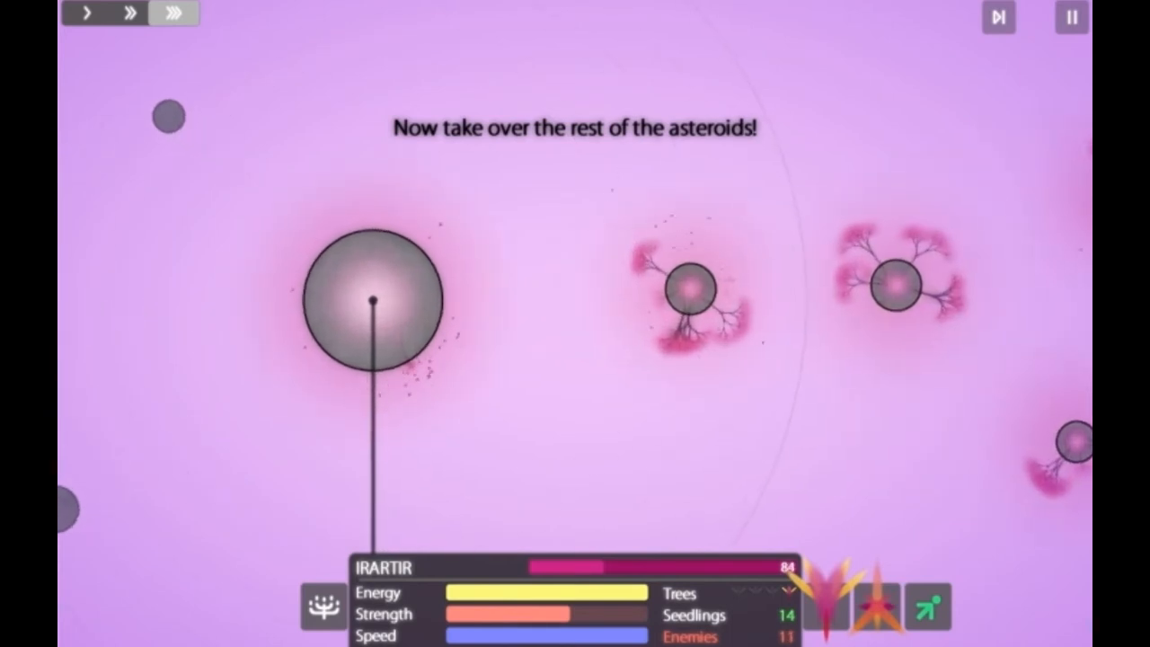
# Step: Dismiss the 'take over the rest of the asteroids' prompt after capturing IRARTIR
pyautogui.click(998, 18)
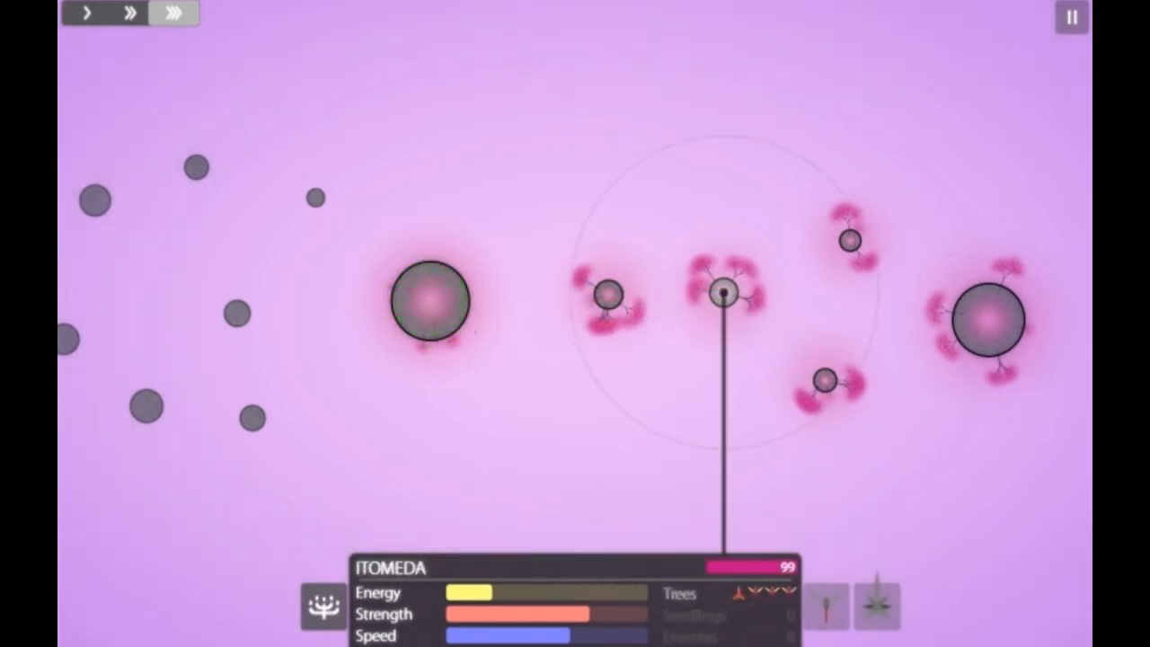
# Step: Plot a seedling route from EVITET to the large left asteroid IRARTIR and confirm it
pyautogui.click(431, 298)
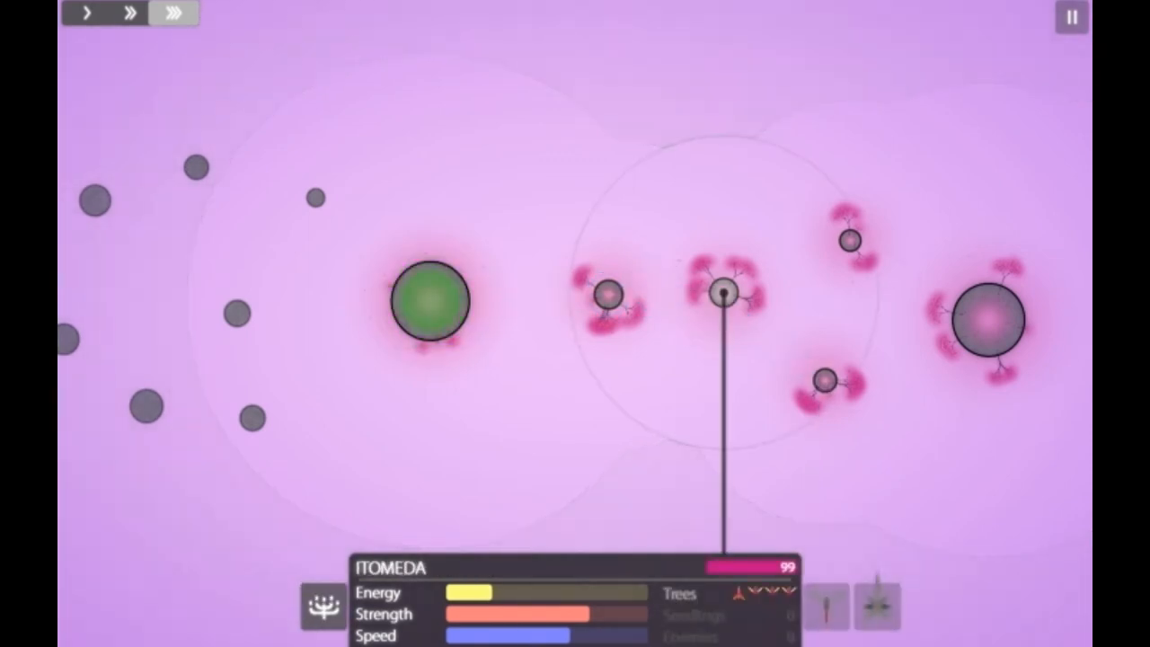
pyautogui.click(849, 241)
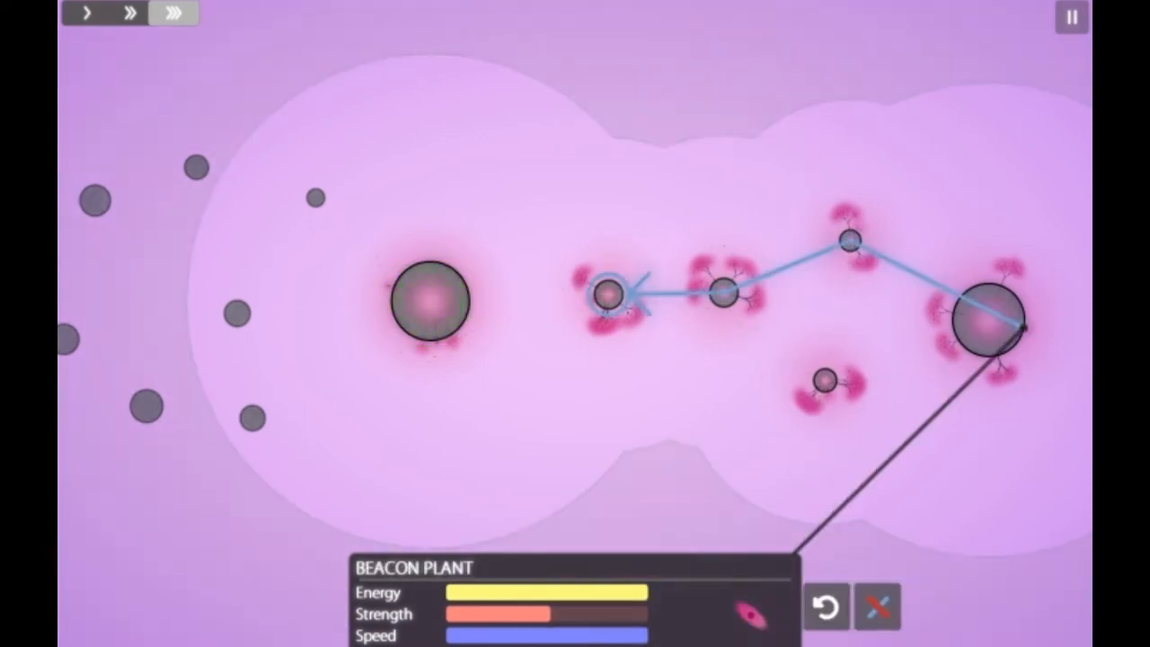
pyautogui.moveTo(611, 297); pyautogui.dragTo(431, 302)
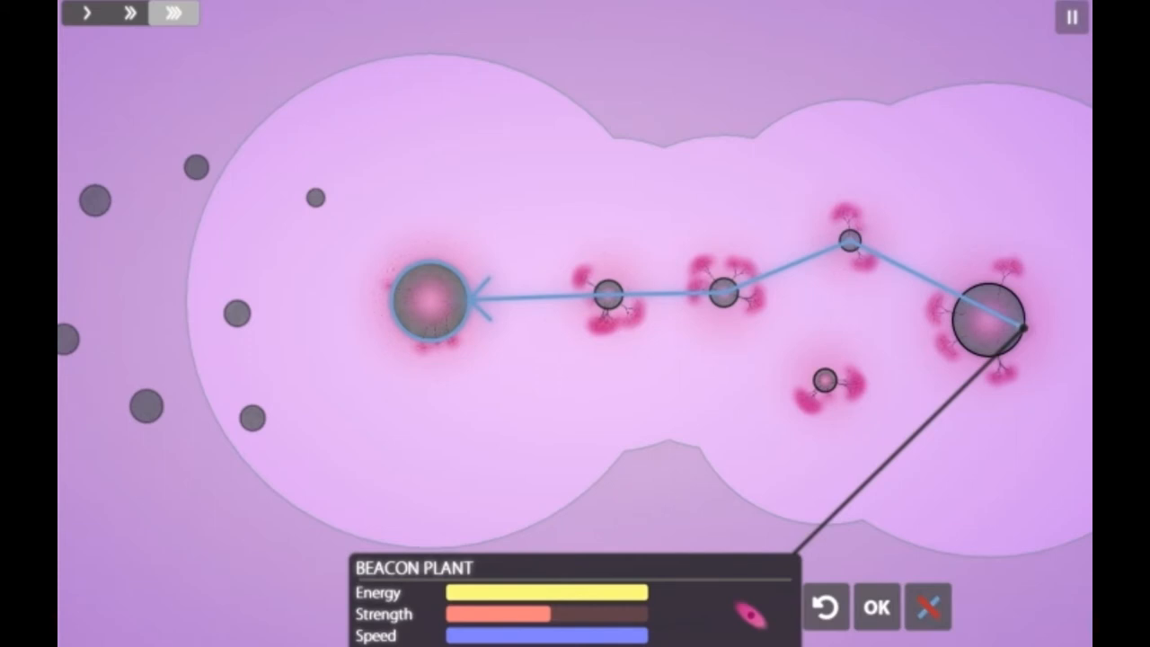
pyautogui.click(875, 608)
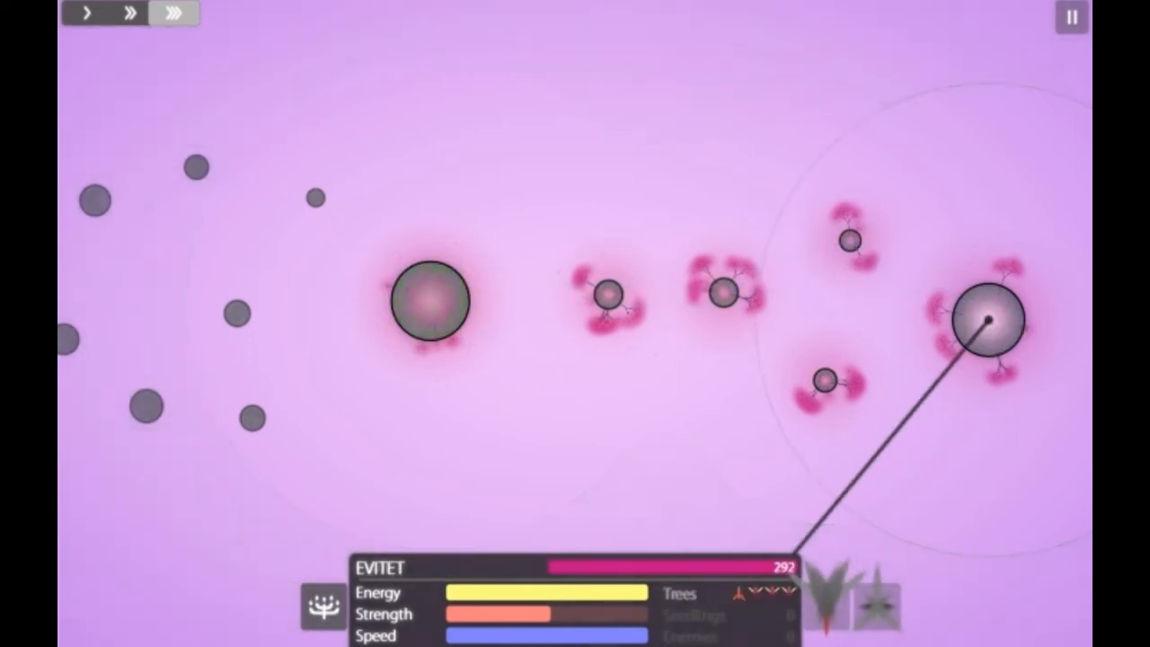
# Step: Plot and confirm a second seedling route from the nearer asteroid leftward to IRARTIR
pyautogui.click(608, 295)
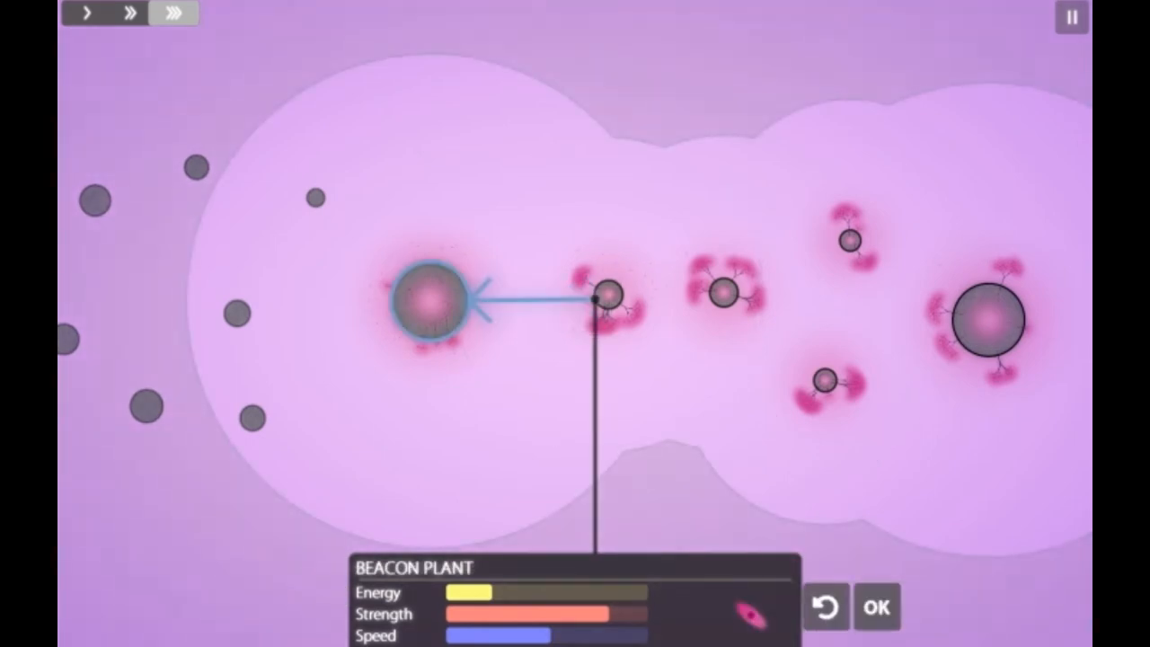
pyautogui.click(877, 608)
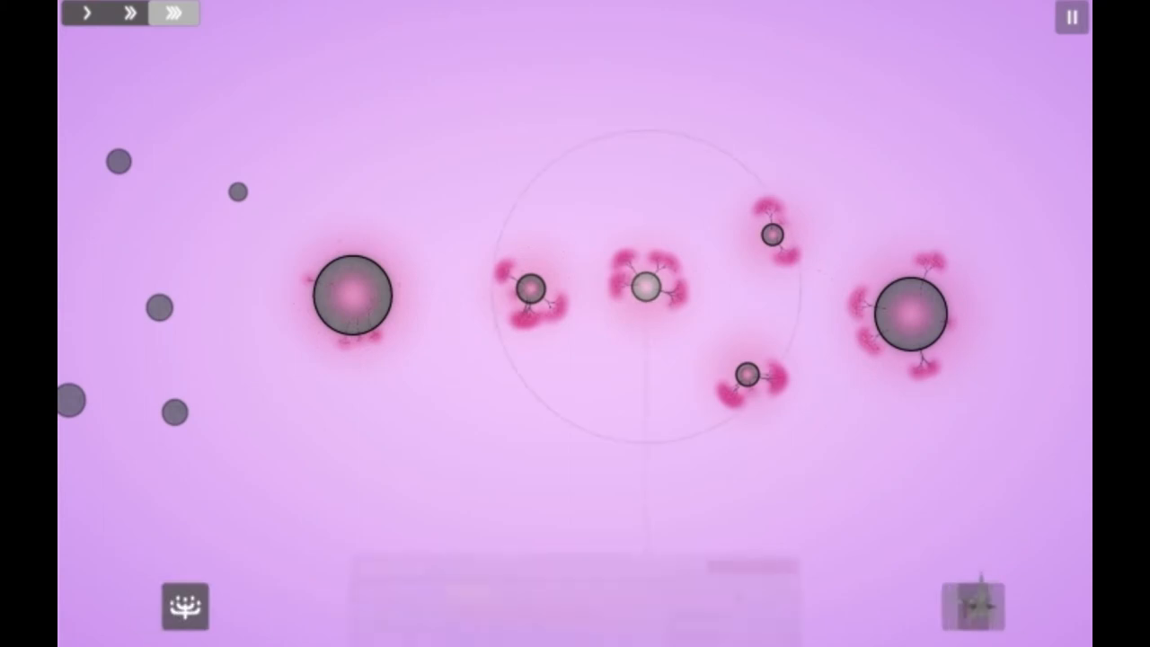
# Step: Inspect IRARTIR, DOPAE-5621_Z, AVITIR and a neighbouring asteroid to check seedling counts
pyautogui.click(350, 296)
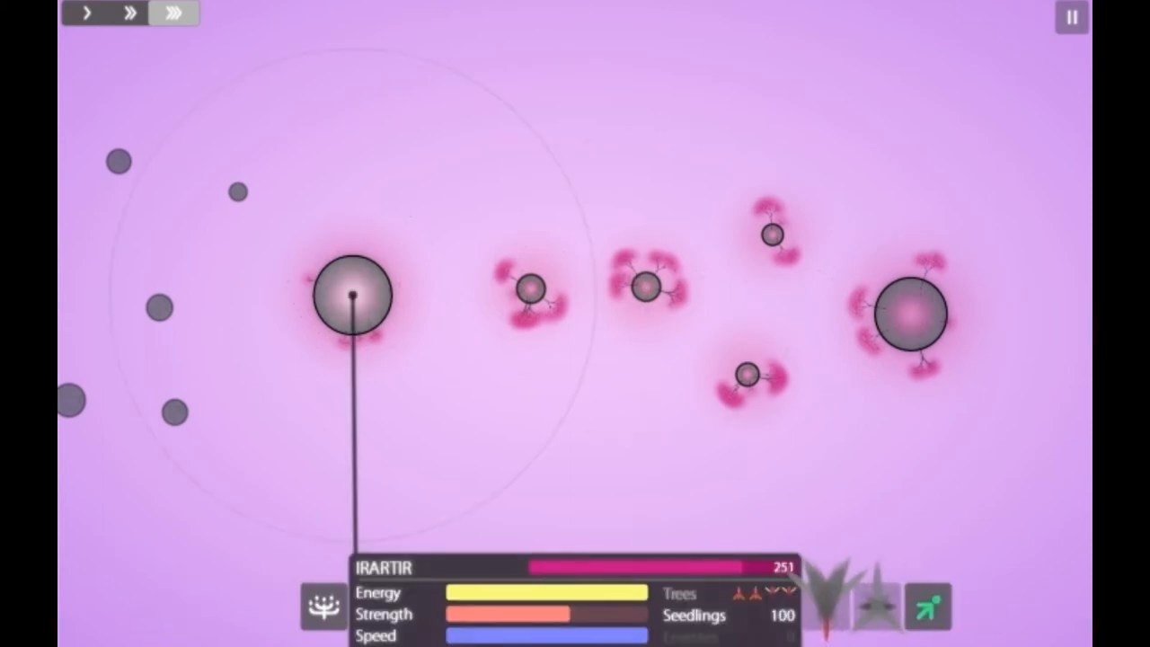
pyautogui.click(772, 234)
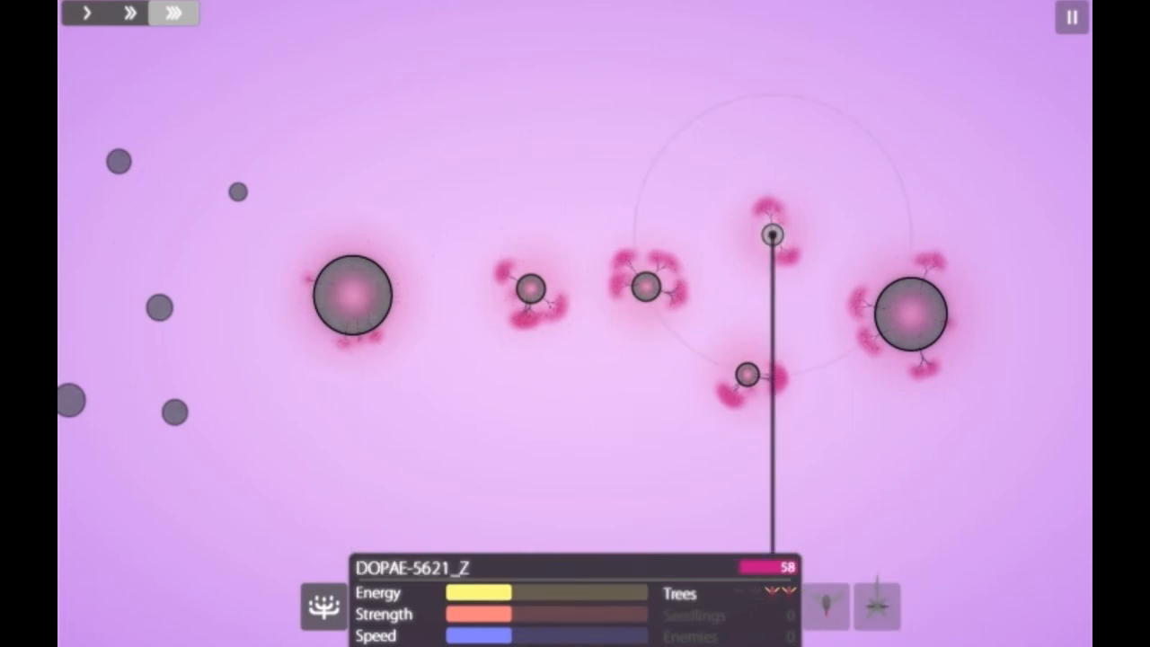
pyautogui.click(530, 287)
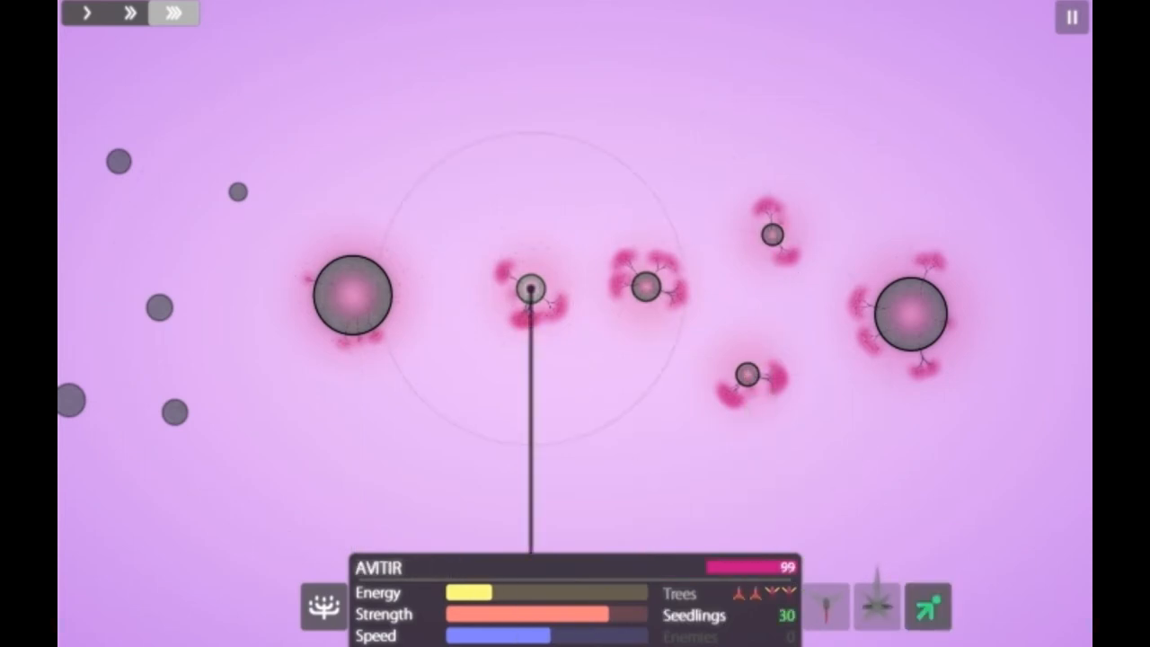
pyautogui.click(913, 315)
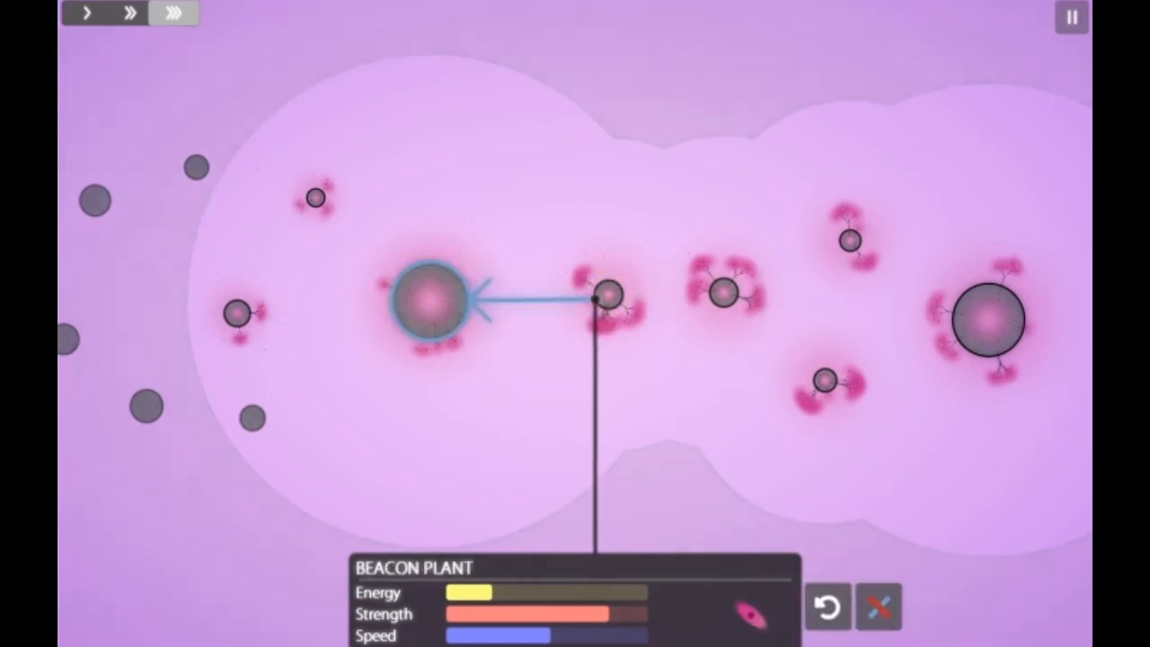
# Step: Command Avitir's seedlings and check Itomeda and Evitet so seedlings head left toward IRARTIR
pyautogui.click(608, 295)
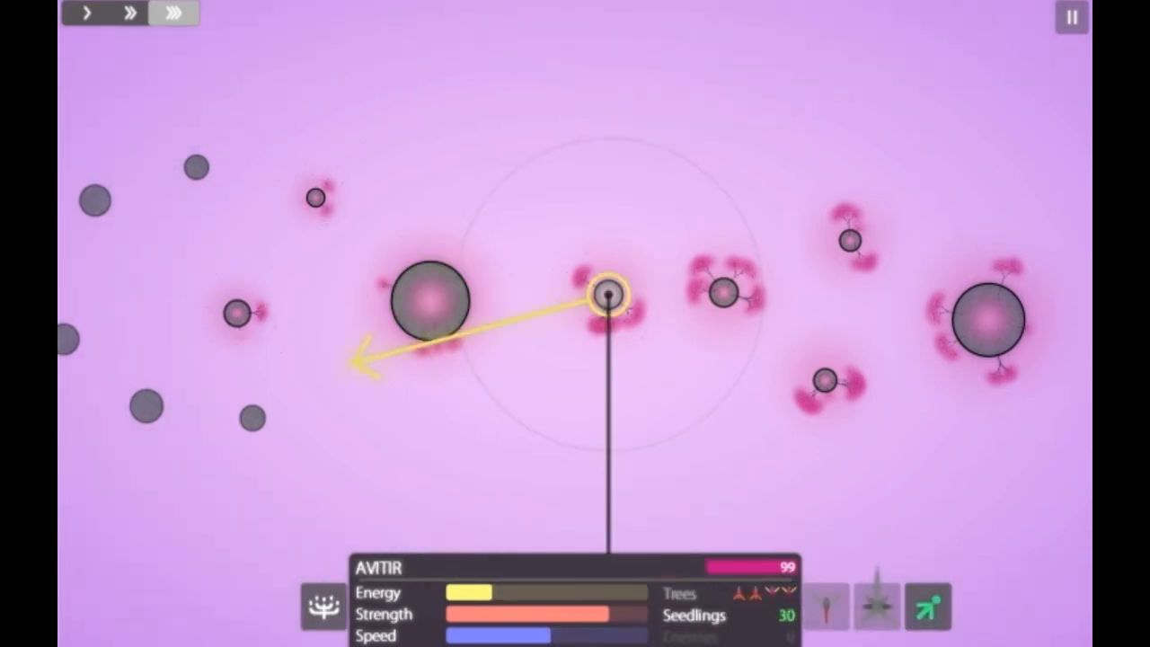
pyautogui.click(722, 292)
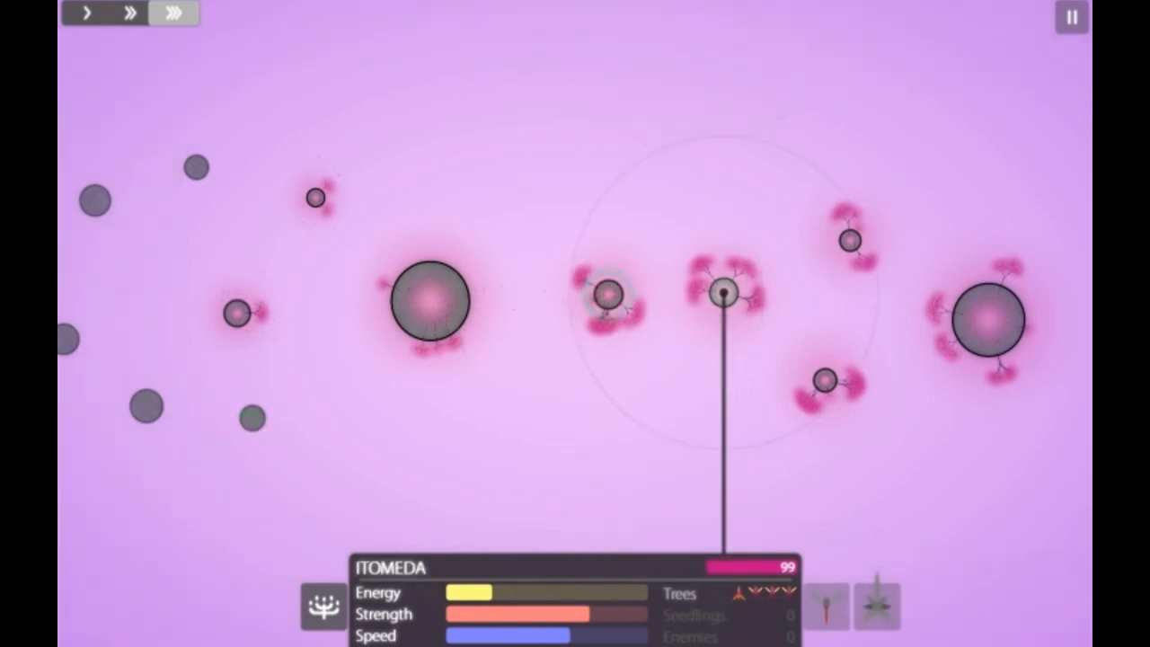
pyautogui.click(988, 320)
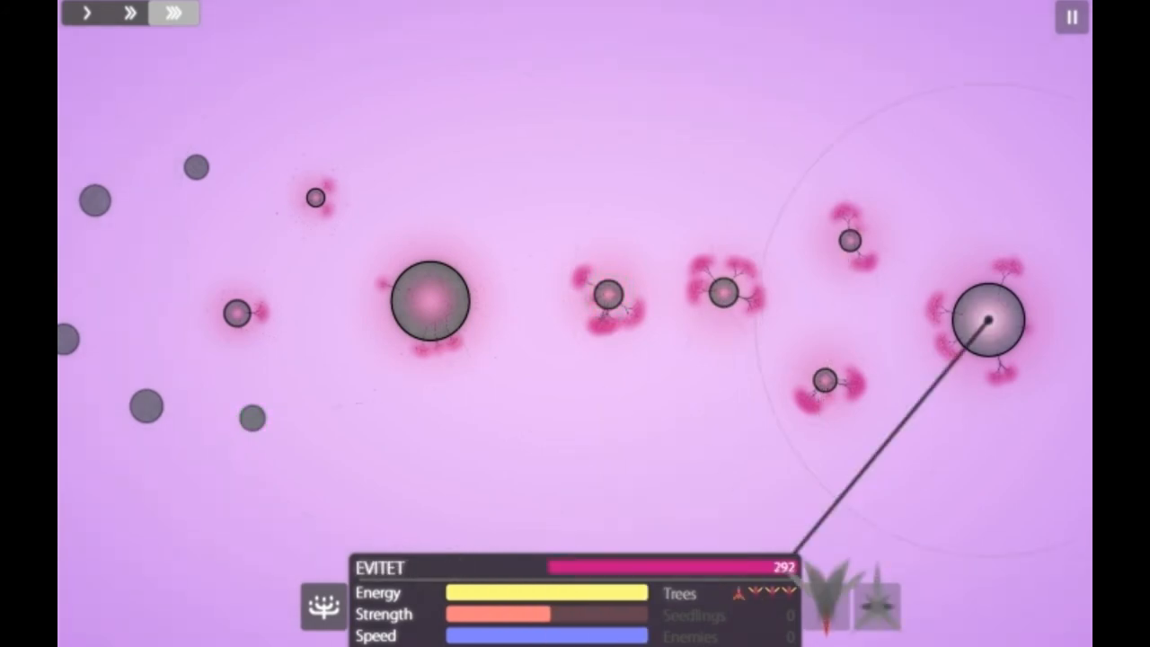
pyautogui.click(314, 198)
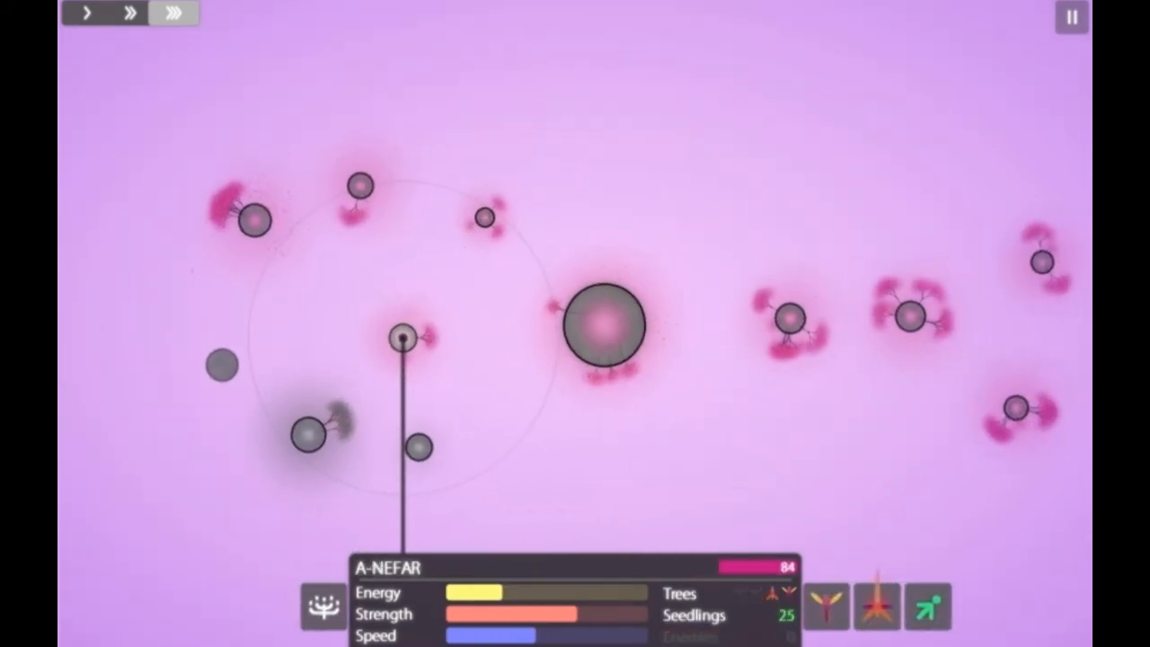
# Step: Inspect Asretal, then send 59 seedlings from IRARTIR to the lower-left asteroid
pyautogui.click(255, 219)
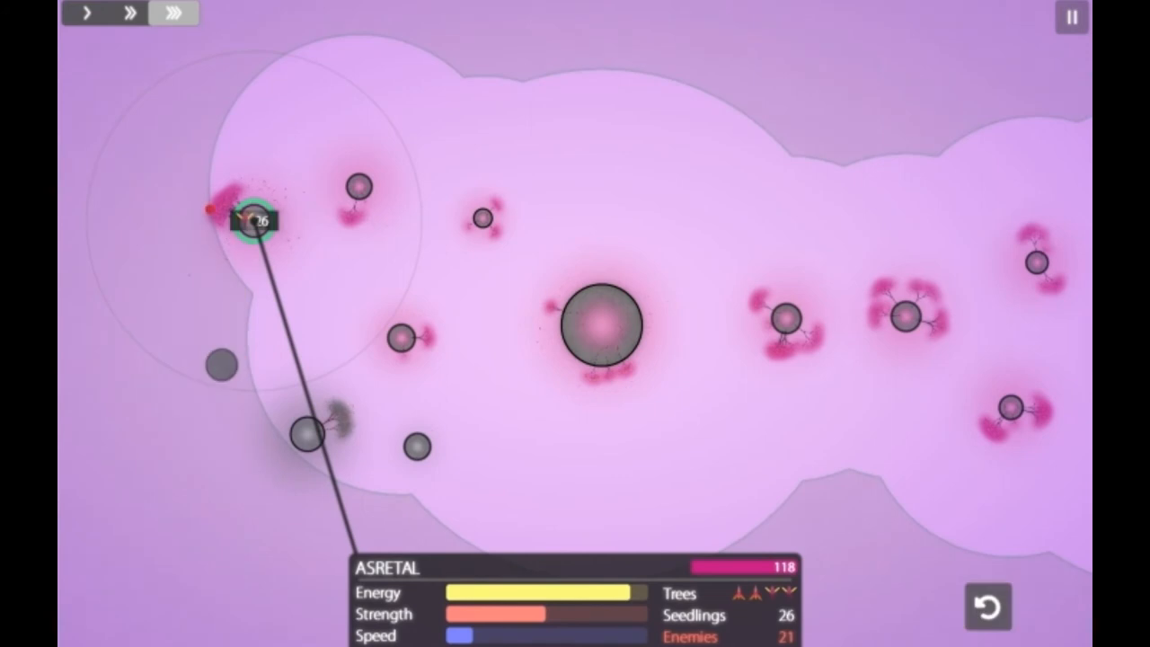
pyautogui.click(602, 324)
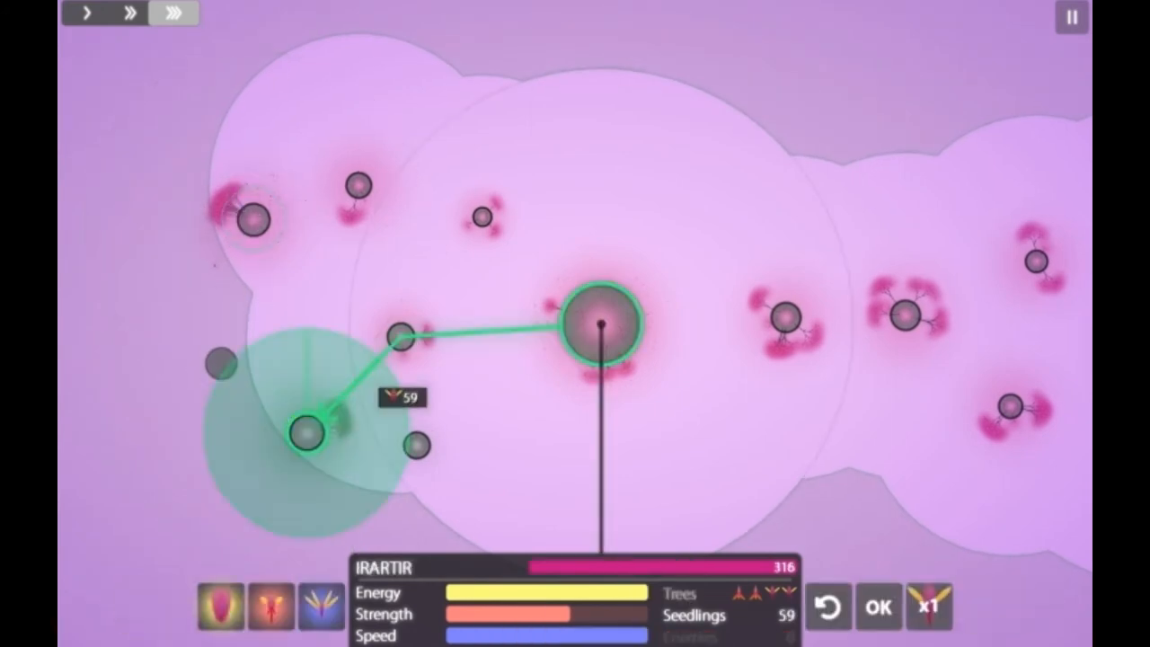
pyautogui.click(878, 608)
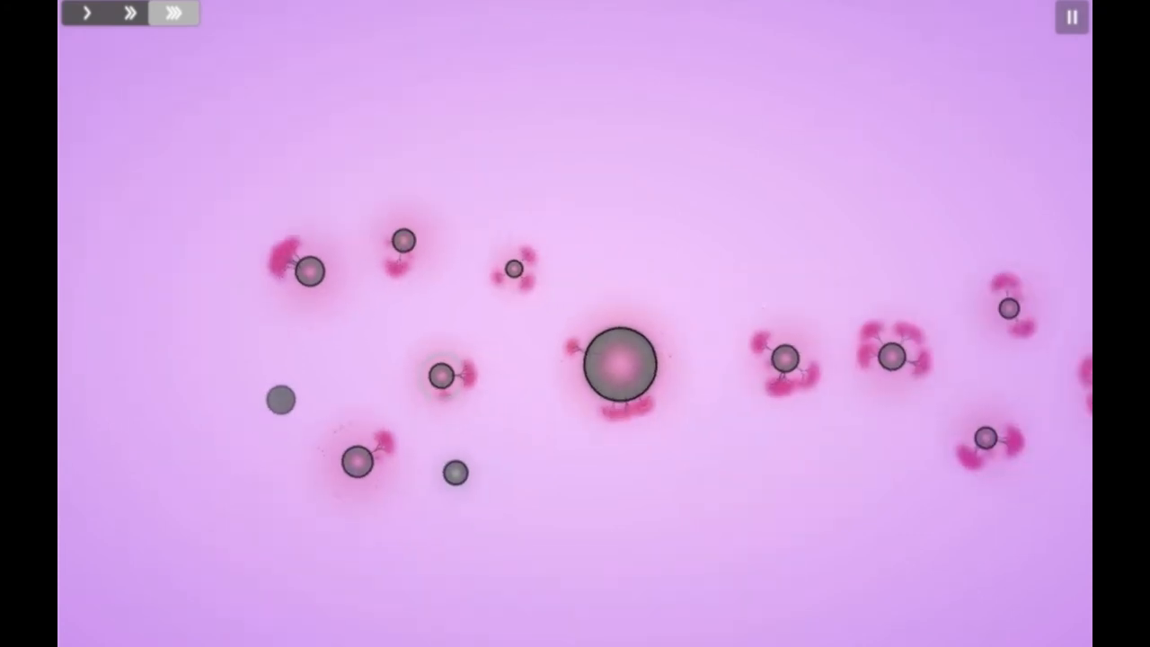
# Step: Send 6 seedlings from Y-Megae to the top asteroid, then send Elotokor's seedlings against the last enemy
pyautogui.click(620, 363)
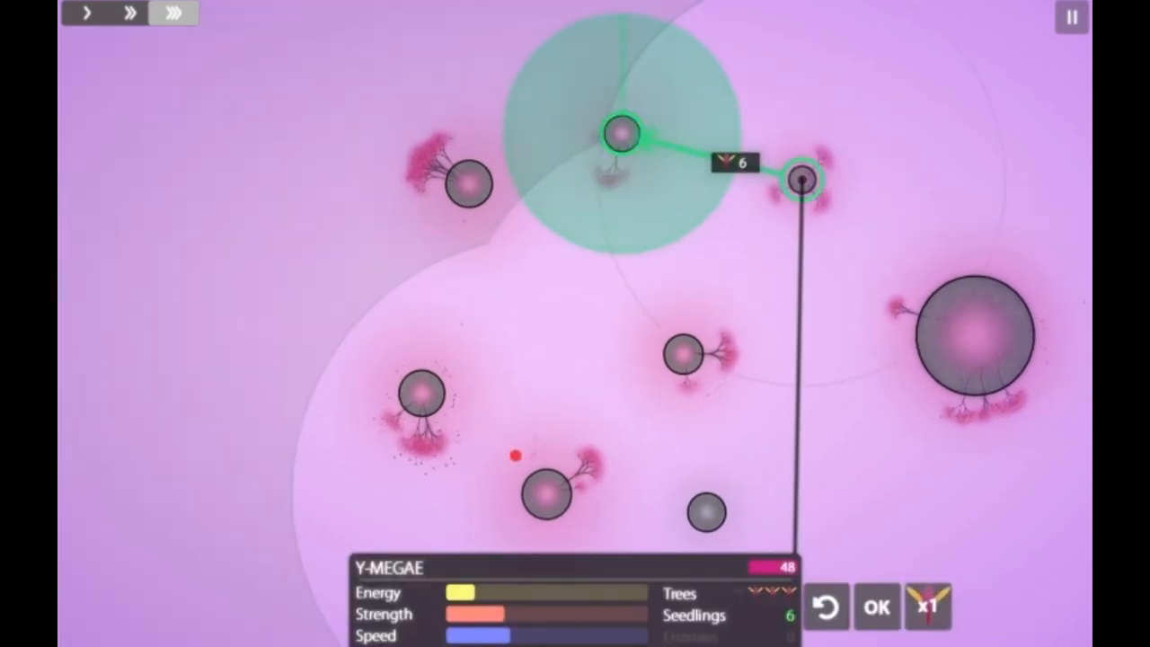
pyautogui.click(875, 607)
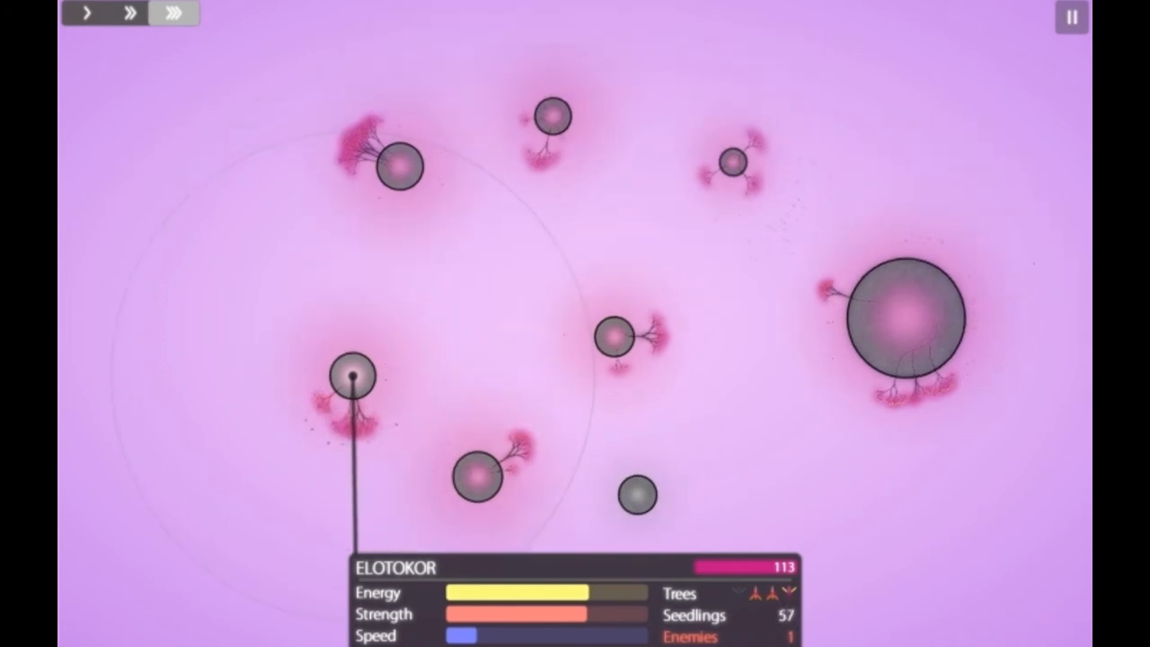
pyautogui.moveTo(352, 376); pyautogui.dragTo(399, 166)
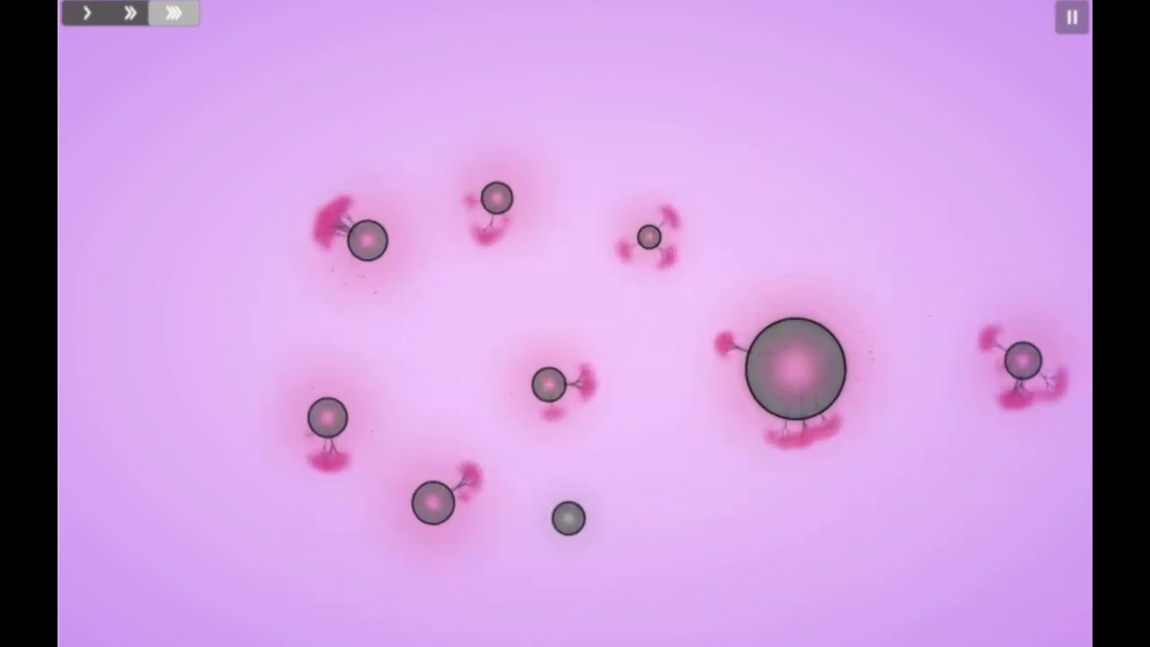
# Step: Send Elotokor's seedlings up to the top asteroid Enoranar
pyautogui.click(333, 431)
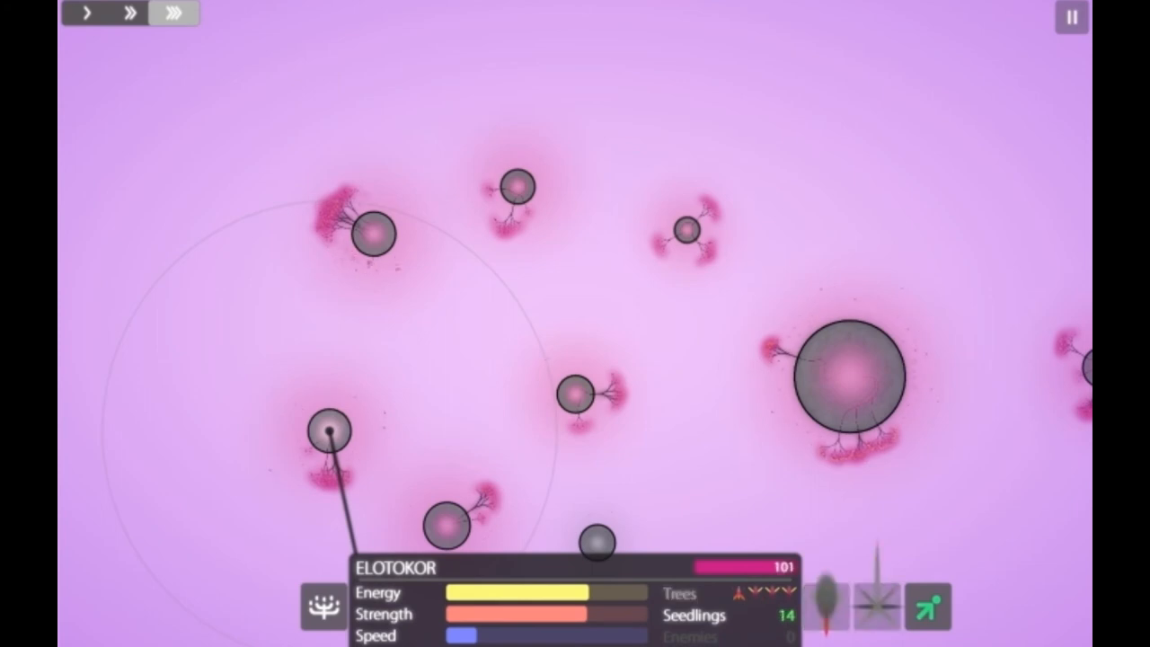
pyautogui.click(374, 234)
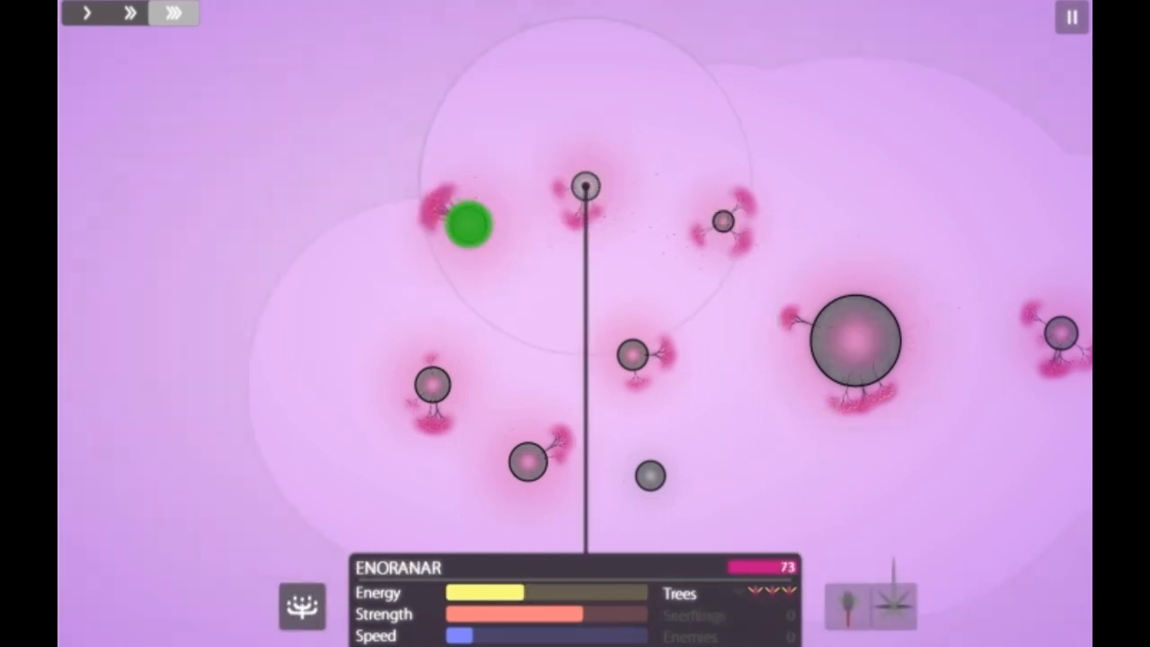
# Step: Send 2 seedlings from Elojun, then 21 seedlings from Elotokor to the asteroid above it
pyautogui.click(633, 352)
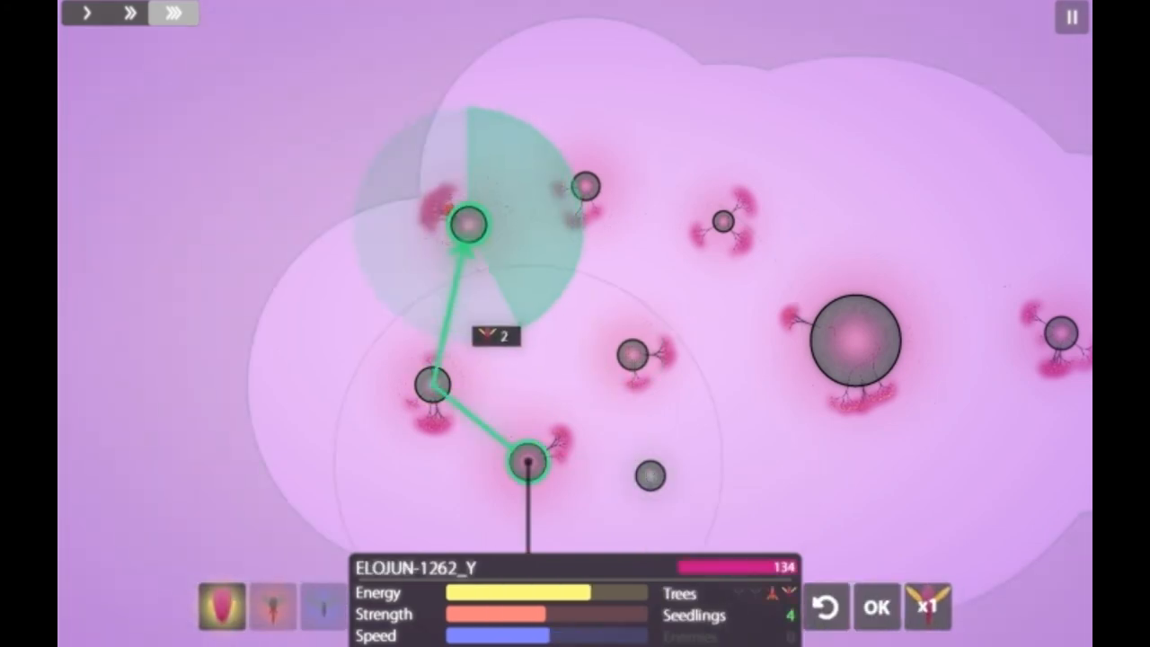
pyautogui.click(877, 608)
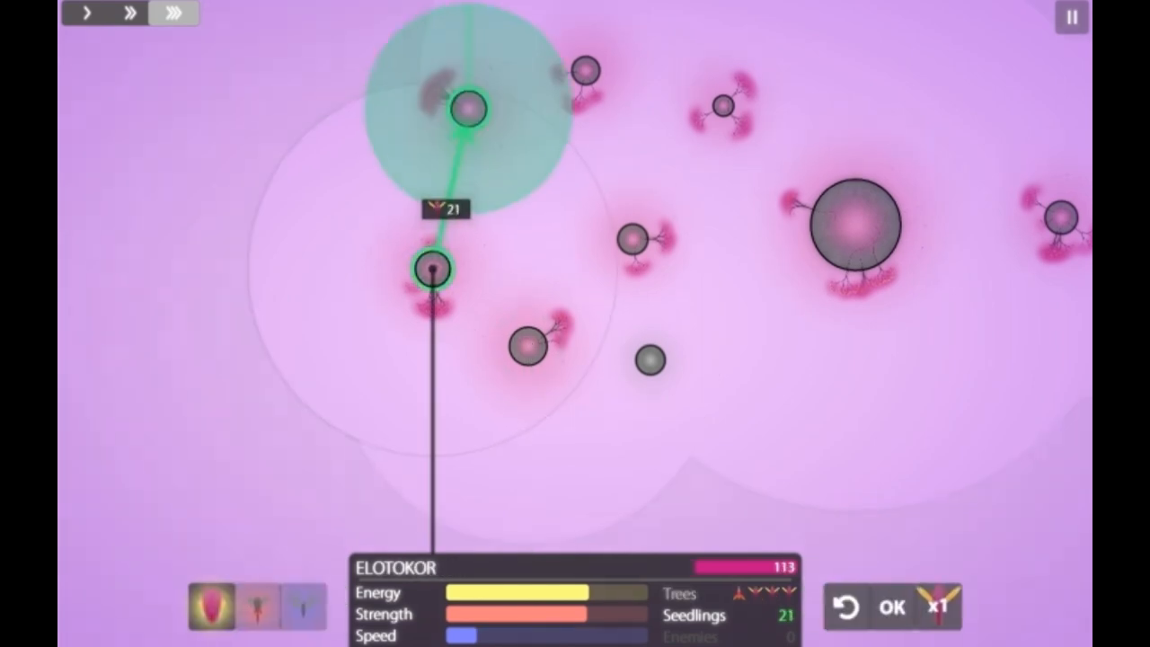
pyautogui.click(891, 608)
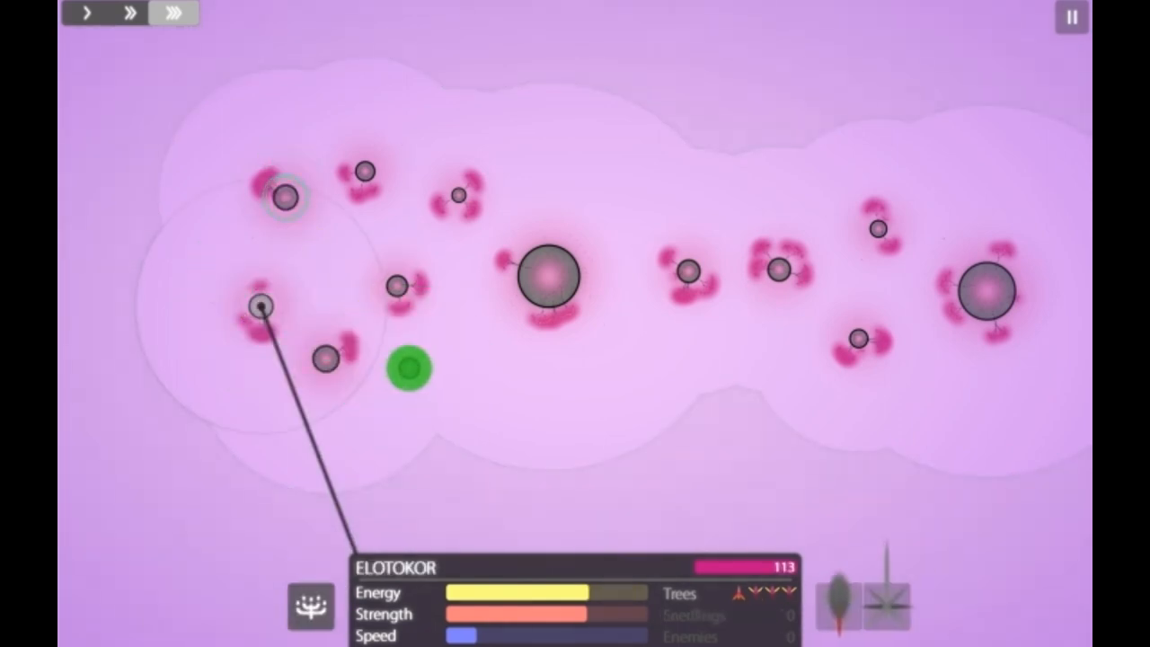
# Step: Send Elotokor's seedlings to capture the last asteroid and finish the level
pyautogui.click(554, 277)
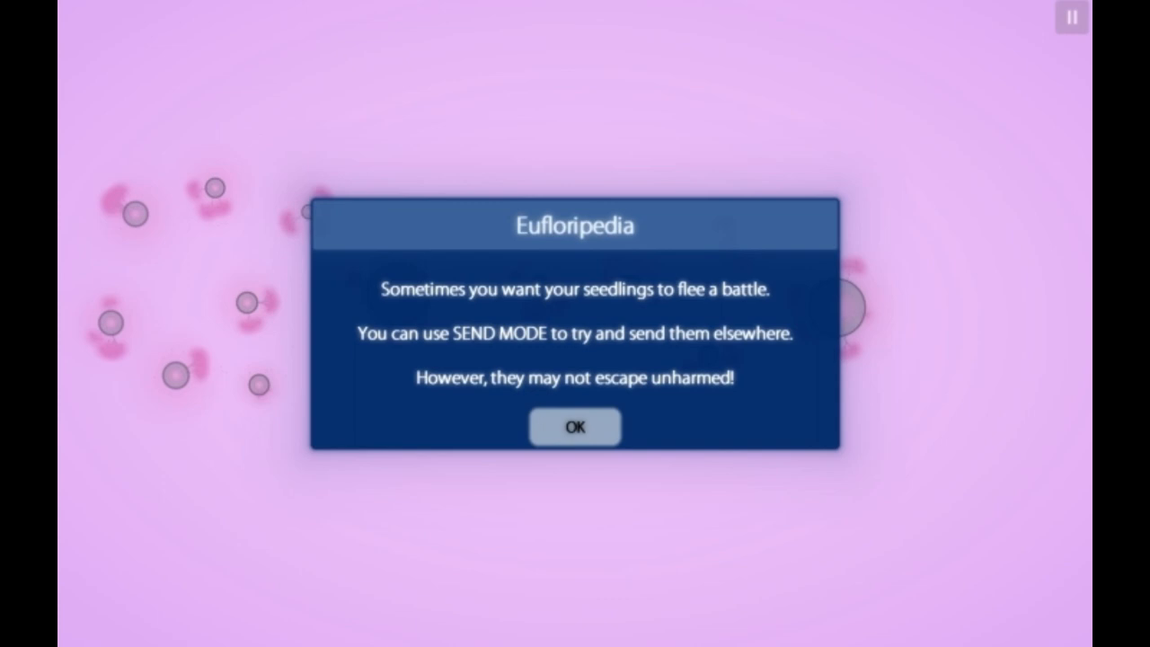
# Step: Dismiss the Eufloripedia tip to reach level select with 'Fight or Flight' unlocked
pyautogui.click(575, 428)
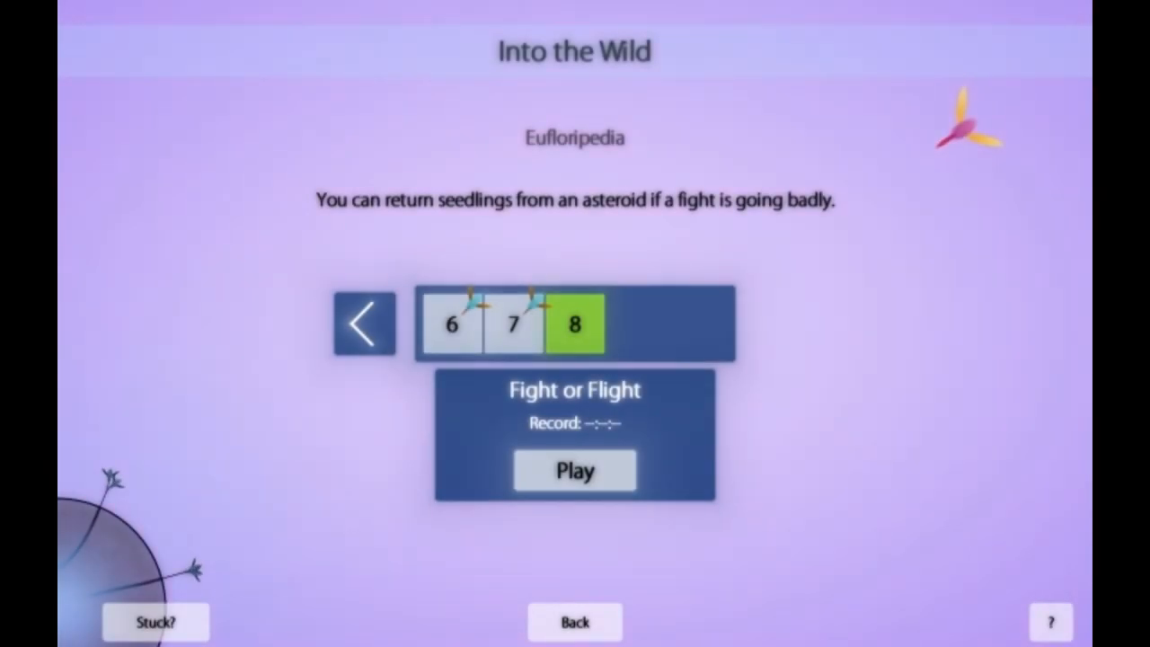